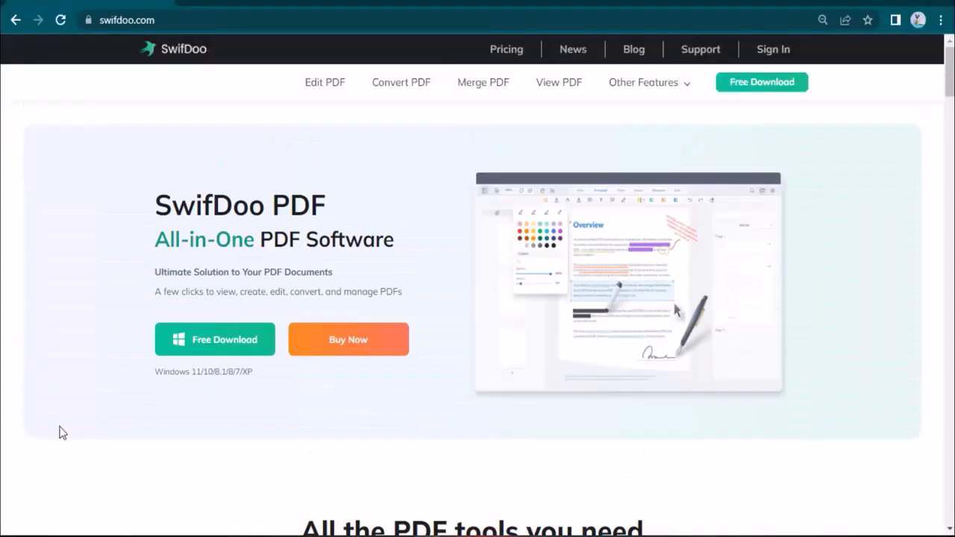
{"action": "mouse_move", "coordinate": [49, 391]}
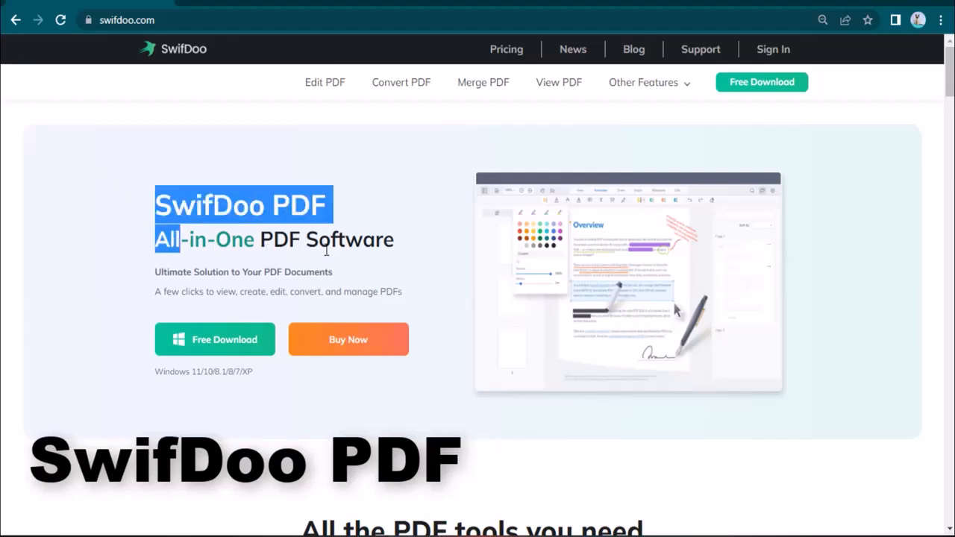
Scroll the SwifDoo homepage down to the 'All the PDF tools you need' section
{"action": "scroll", "scroll_direction": "down", "scroll_amount": 3}
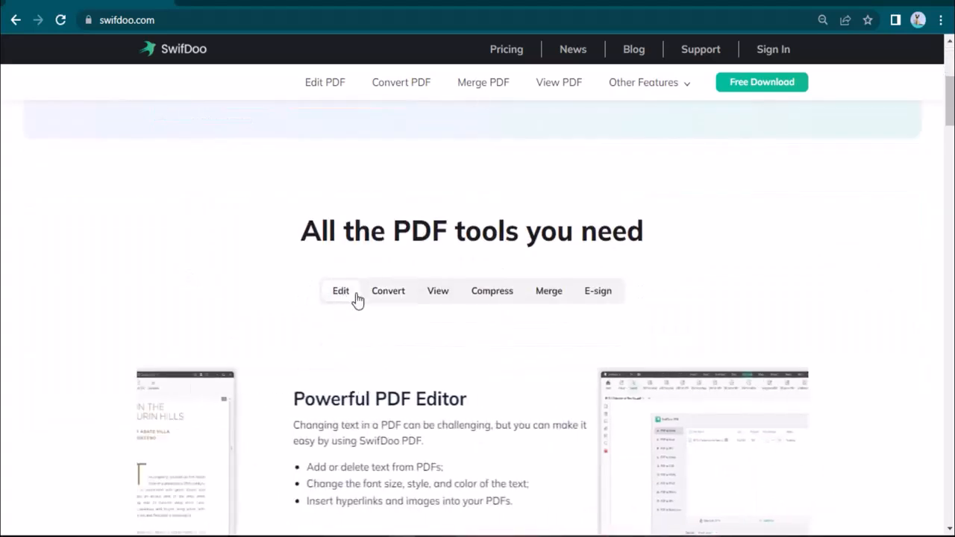
{"action": "scroll", "scroll_direction": "up", "scroll_amount": 3}
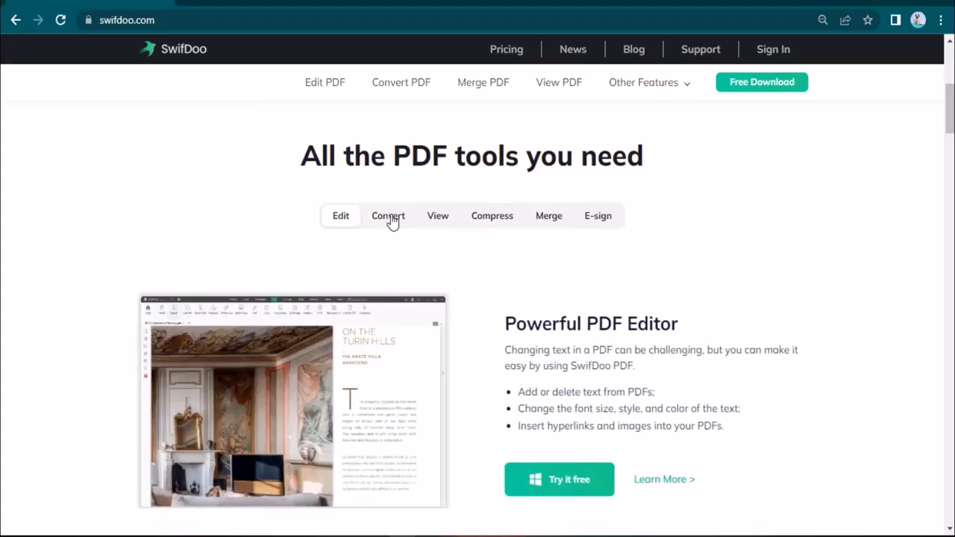
{"action": "left_click", "coordinate": [388, 215]}
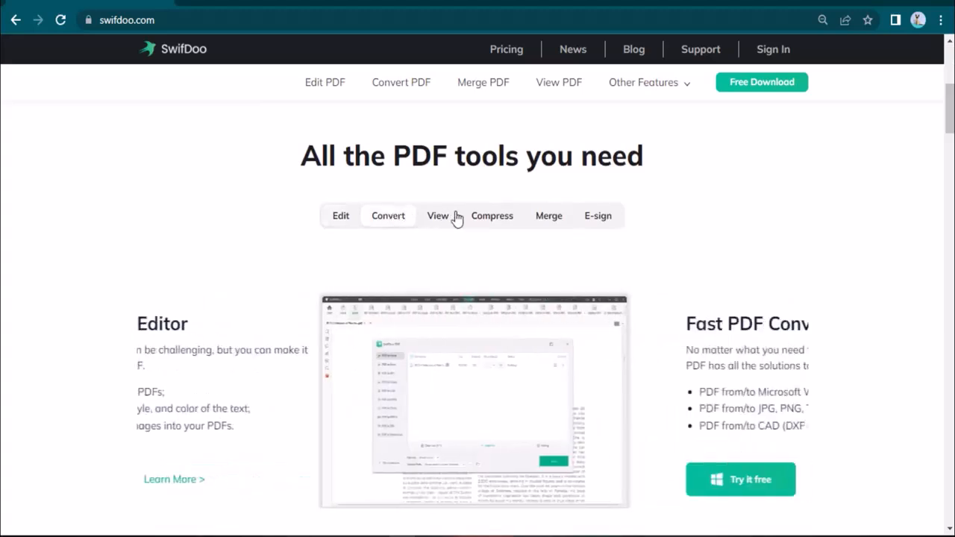
{"action": "left_click", "coordinate": [437, 215]}
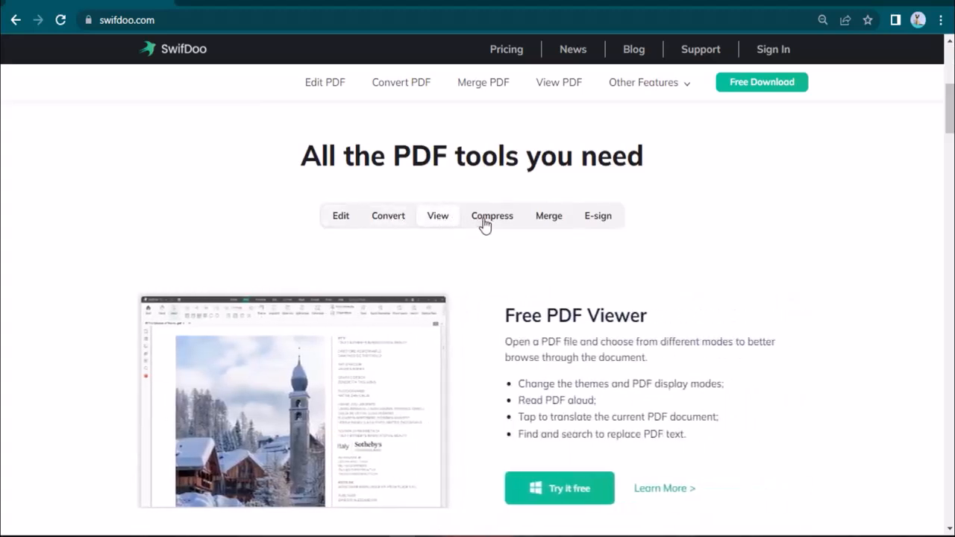
{"action": "left_click", "coordinate": [549, 215]}
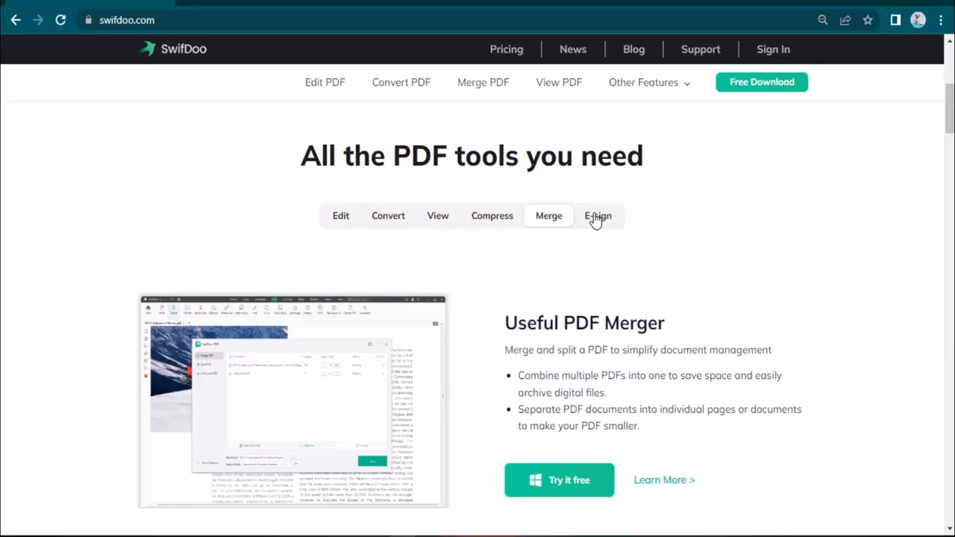
{"action": "left_click", "coordinate": [597, 215]}
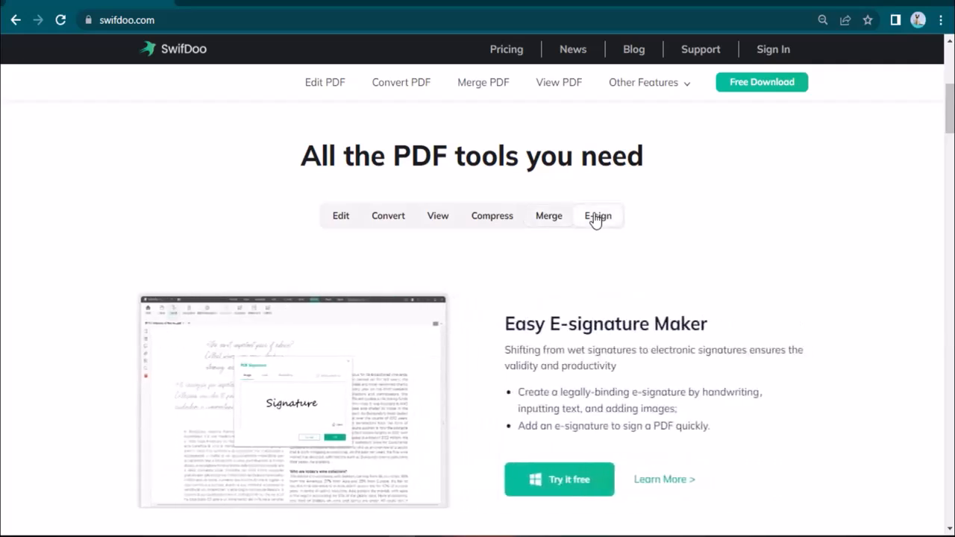
{"action": "scroll", "scroll_direction": "down", "scroll_amount": 3}
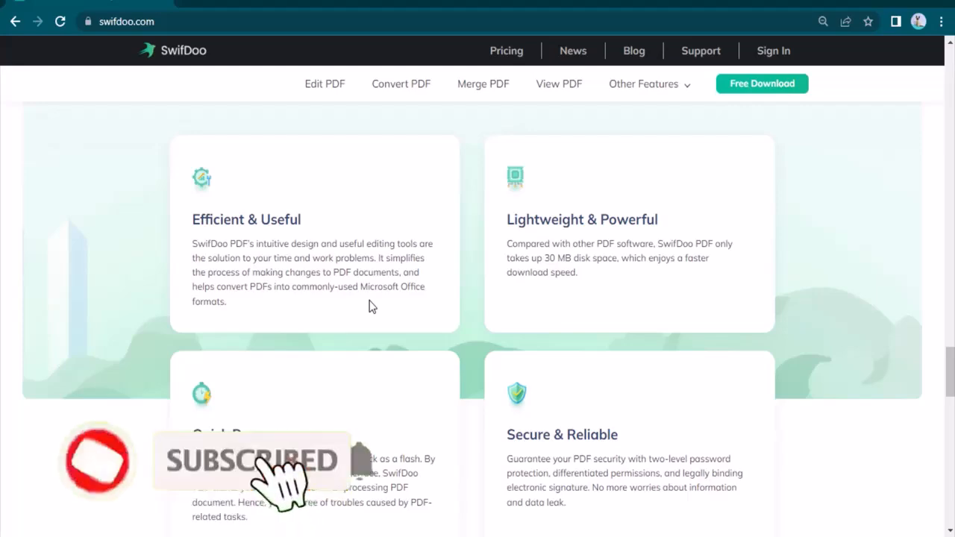
{"action": "scroll", "scroll_direction": "down", "scroll_amount": 3}
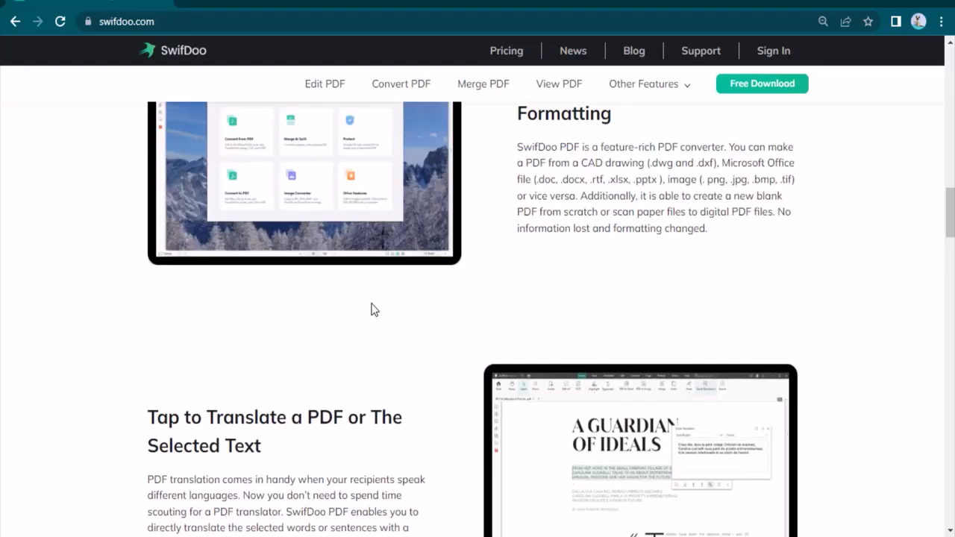
{"action": "scroll", "scroll_direction": "up", "scroll_amount": 3}
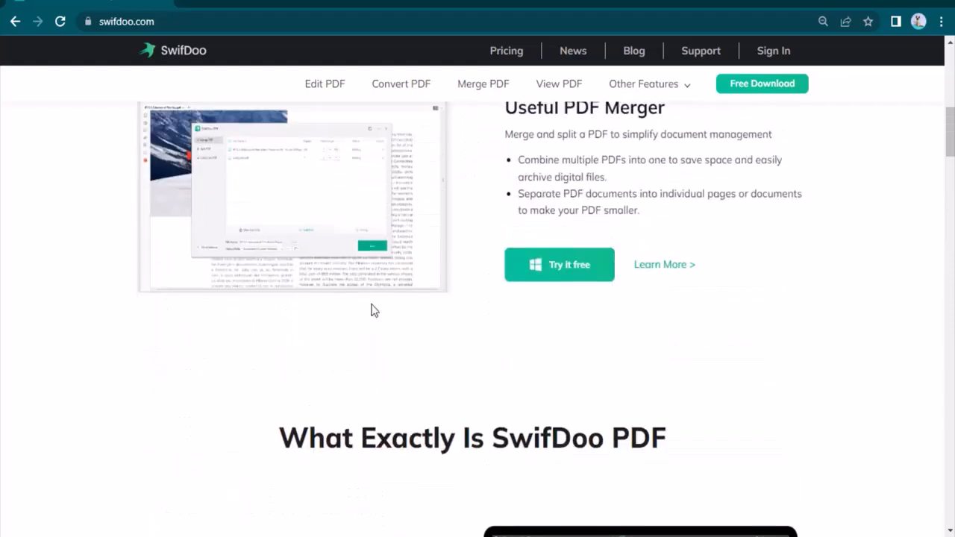
{"action": "scroll", "scroll_direction": "up", "scroll_amount": 3}
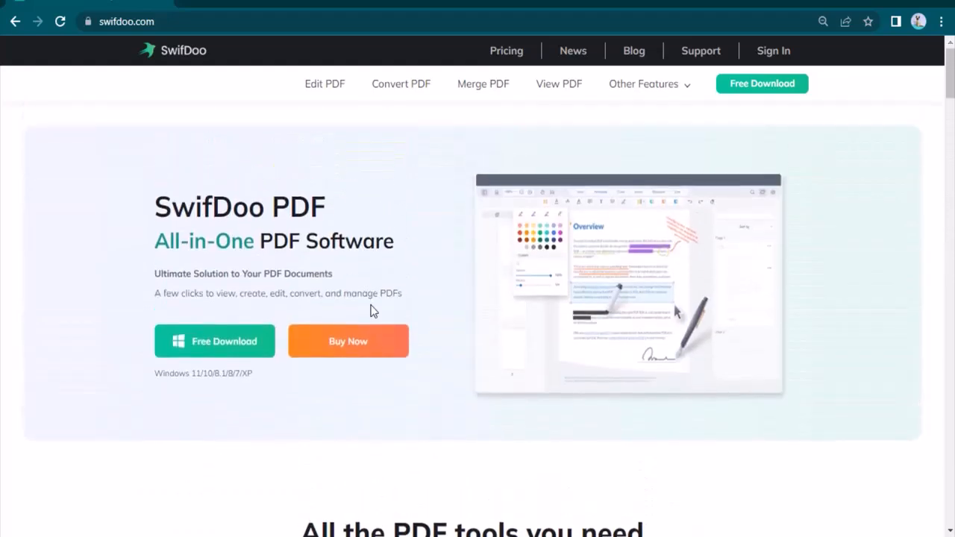
{"action": "mouse_move", "coordinate": [182, 319]}
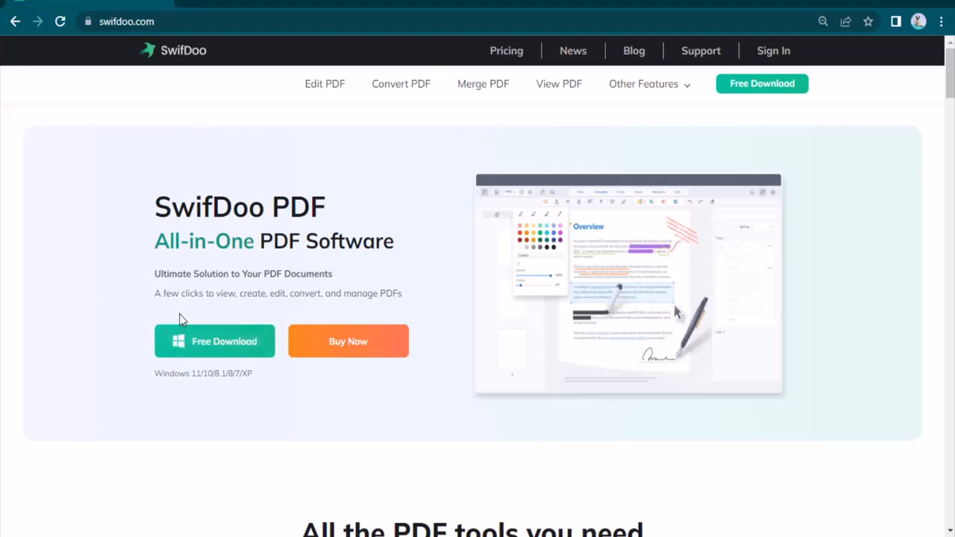
Start the Free Download of the SwifDoo PDF installer .exe
{"action": "left_click", "coordinate": [215, 340]}
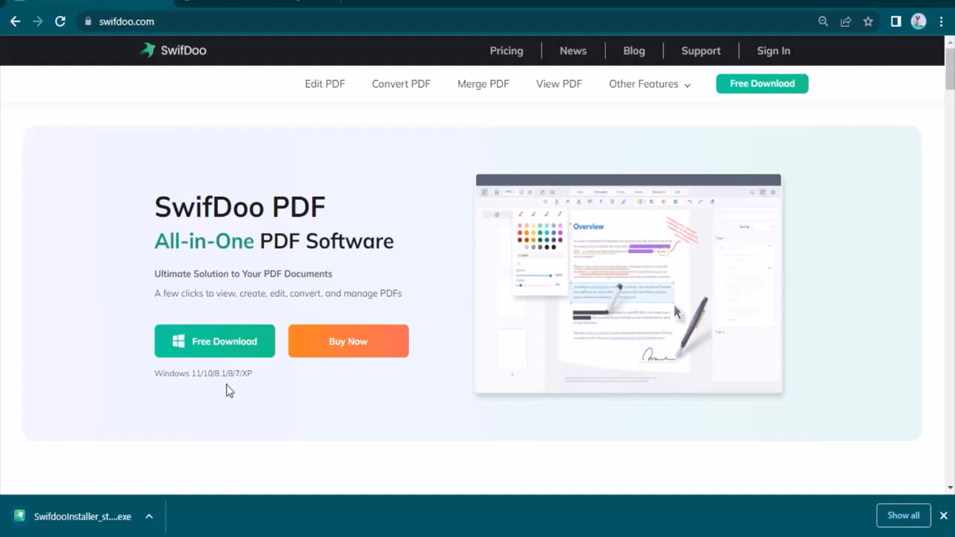
{"action": "mouse_move", "coordinate": [197, 387]}
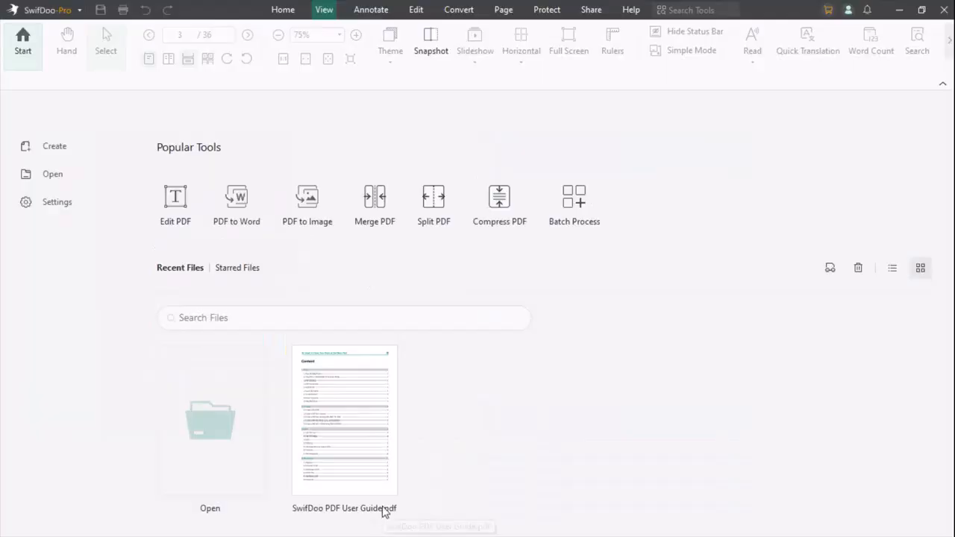
{"action": "mouse_move", "coordinate": [176, 197]}
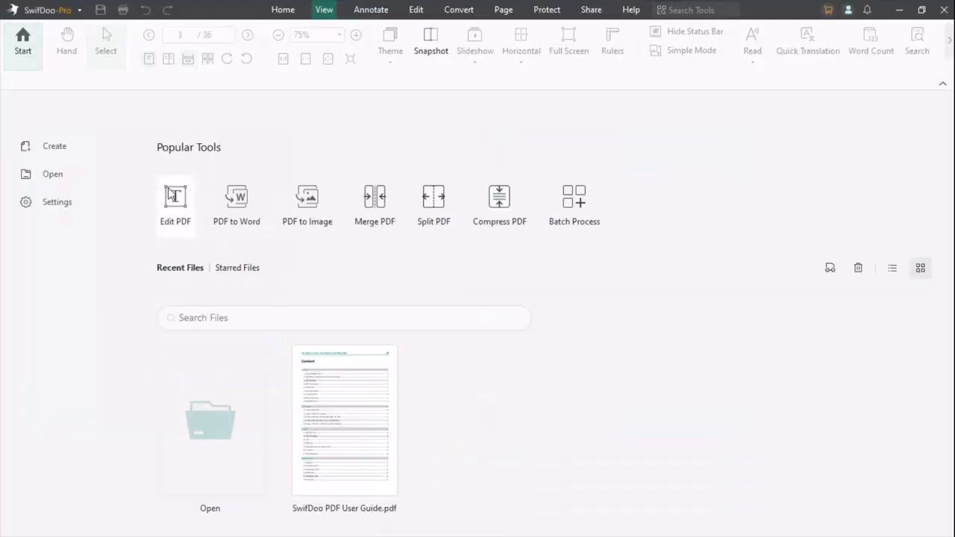
Show the Annotate toolbar on the SwifDoo PDF start screen
{"action": "left_click", "coordinate": [370, 9]}
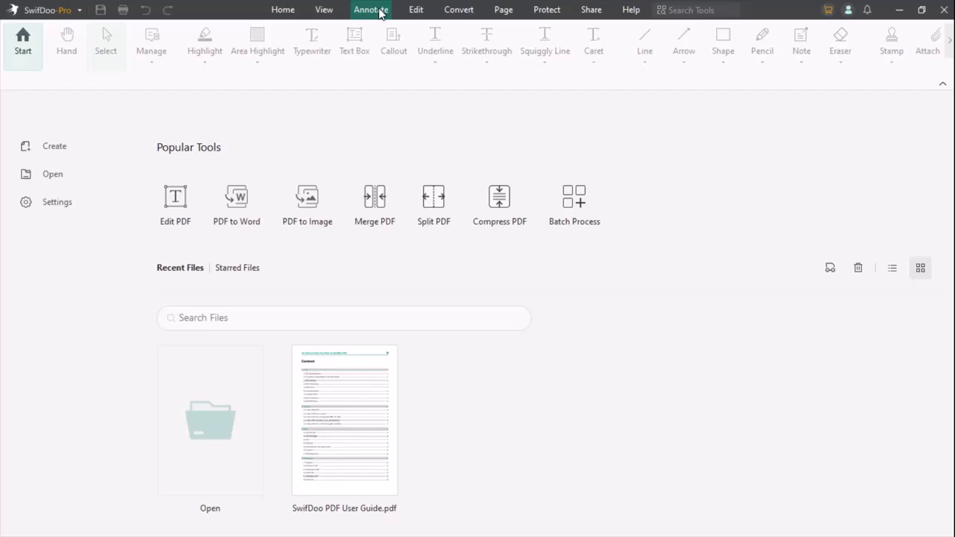
{"action": "mouse_move", "coordinate": [153, 128]}
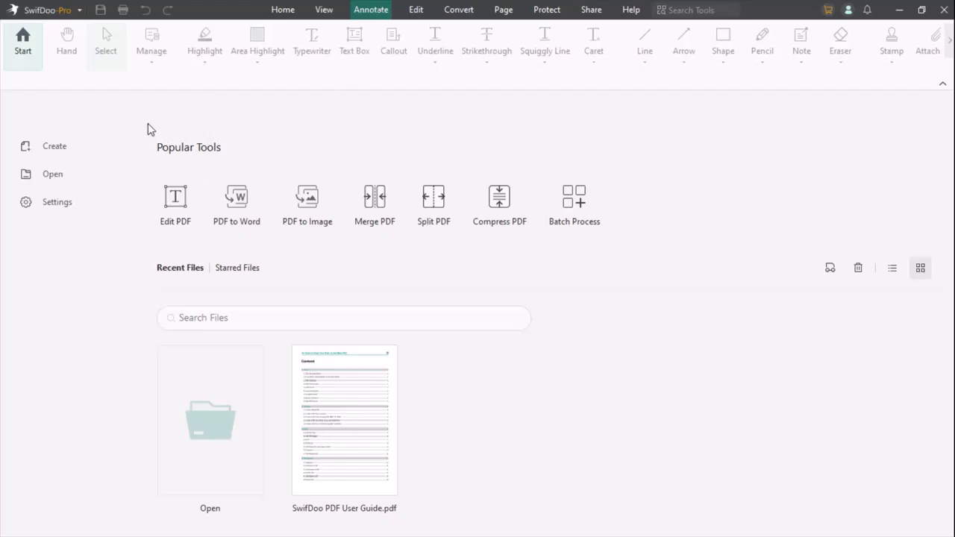
{"action": "mouse_move", "coordinate": [176, 201]}
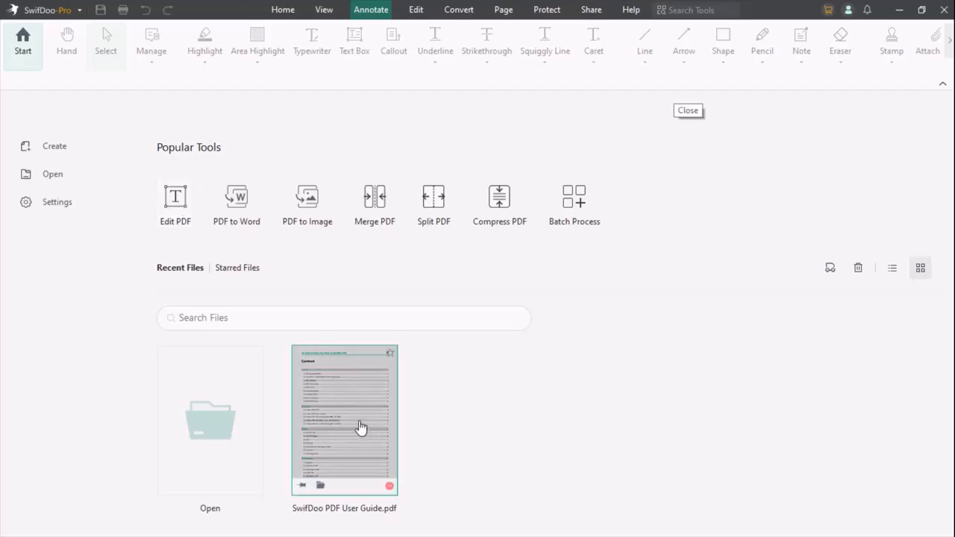
Open SwifDoo PDF User Guide.pdf from Recent Files and show the Home toolbar
{"action": "double_click", "coordinate": [344, 419]}
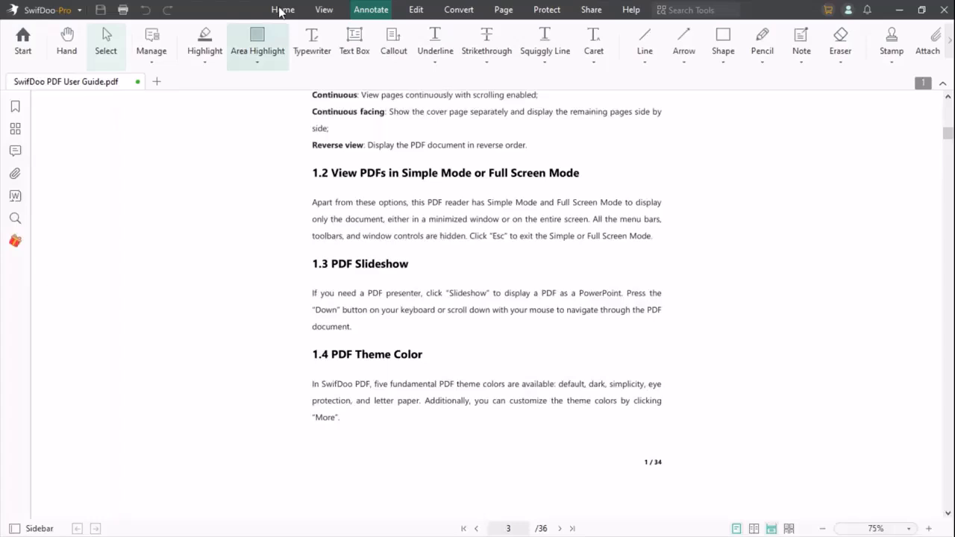
{"action": "left_click", "coordinate": [284, 9]}
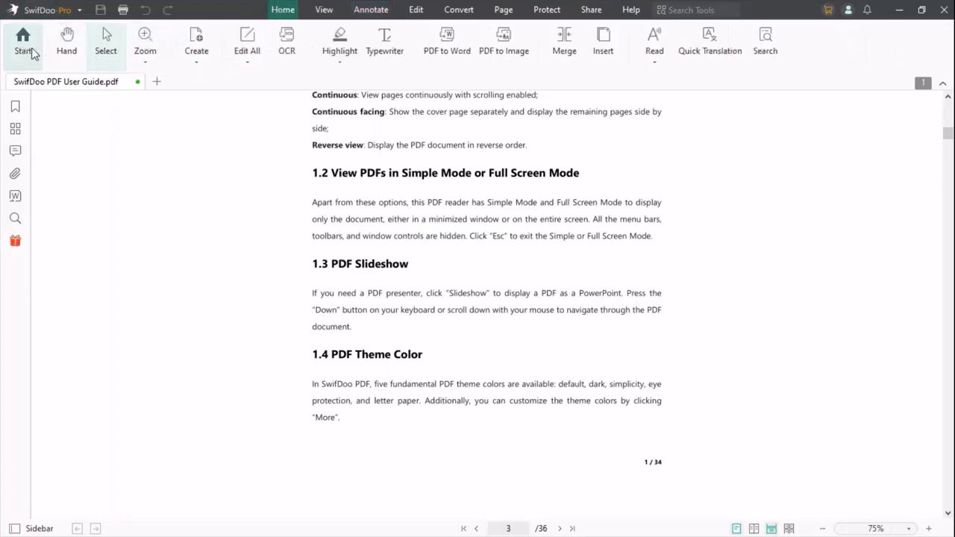
{"action": "left_click", "coordinate": [66, 42]}
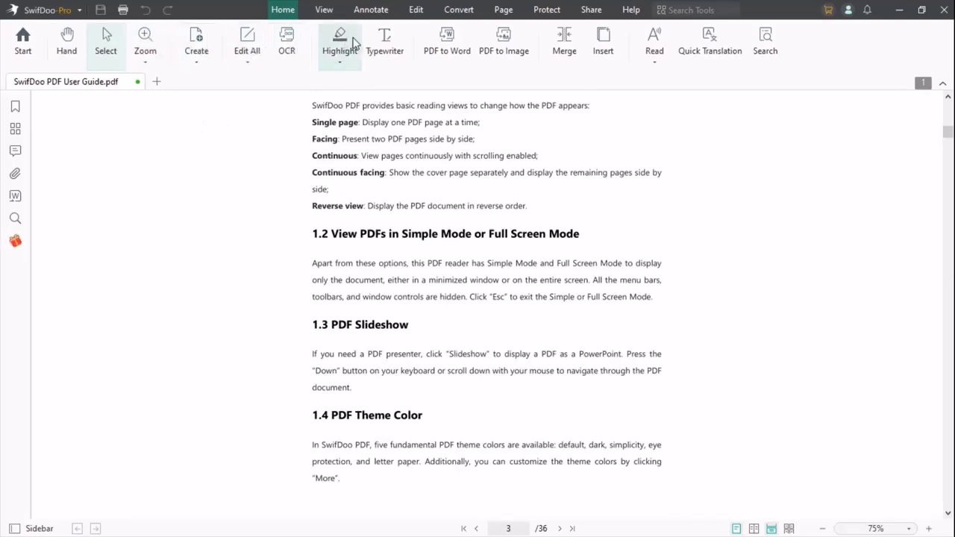
{"action": "mouse_move", "coordinate": [247, 42]}
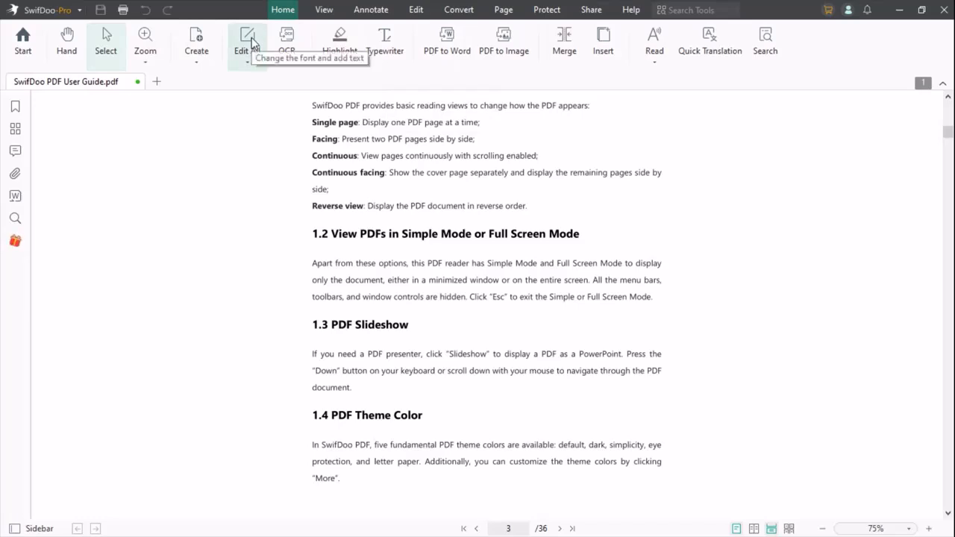
Append 'hjg' to the Facing line, centre the Continuous paragraph, and exit text editing
{"action": "left_click", "coordinate": [414, 9]}
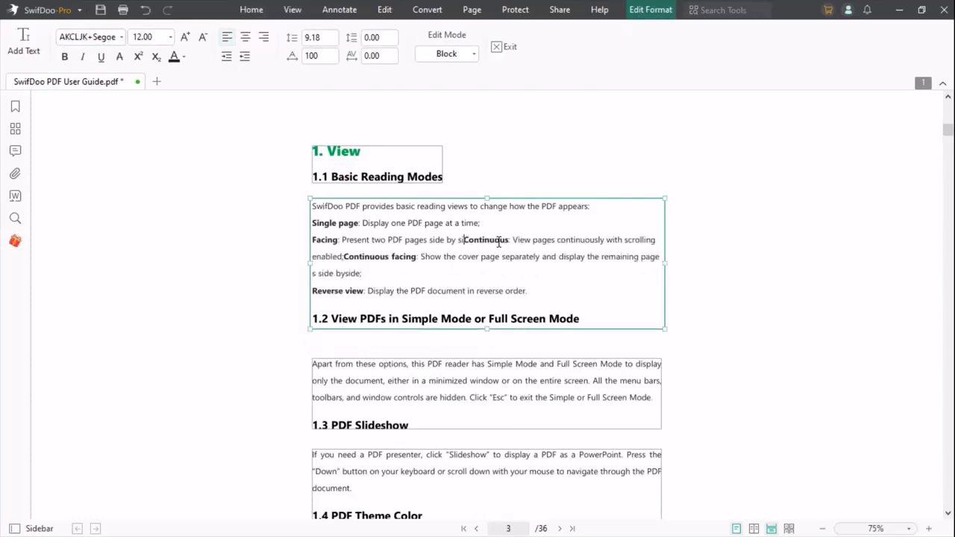
{"action": "type", "text": "hjgj"}
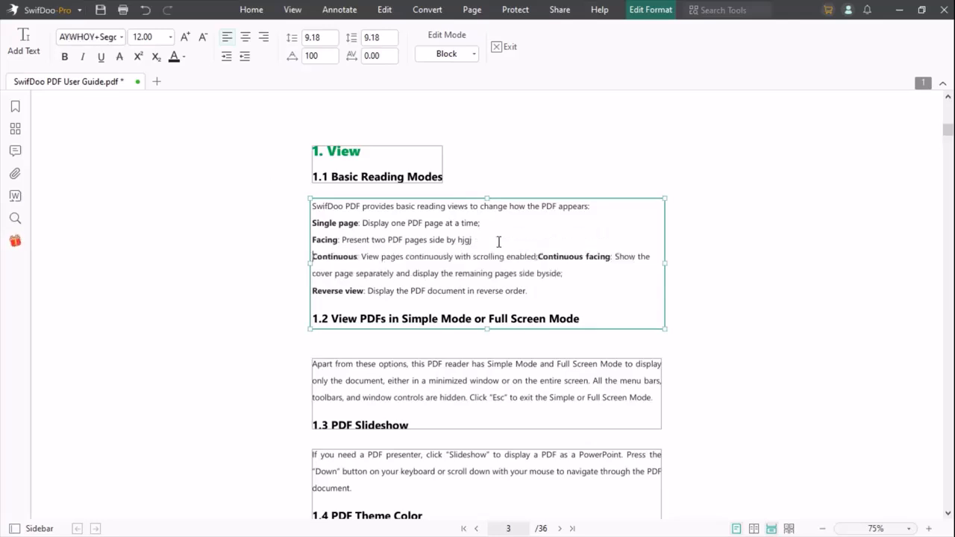
{"action": "mouse_move", "coordinate": [245, 36]}
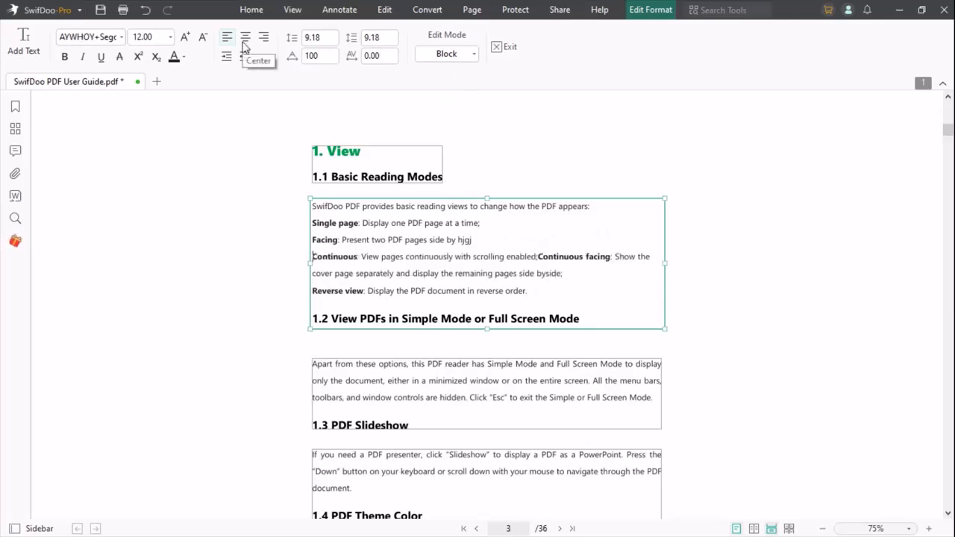
{"action": "left_click", "coordinate": [227, 36]}
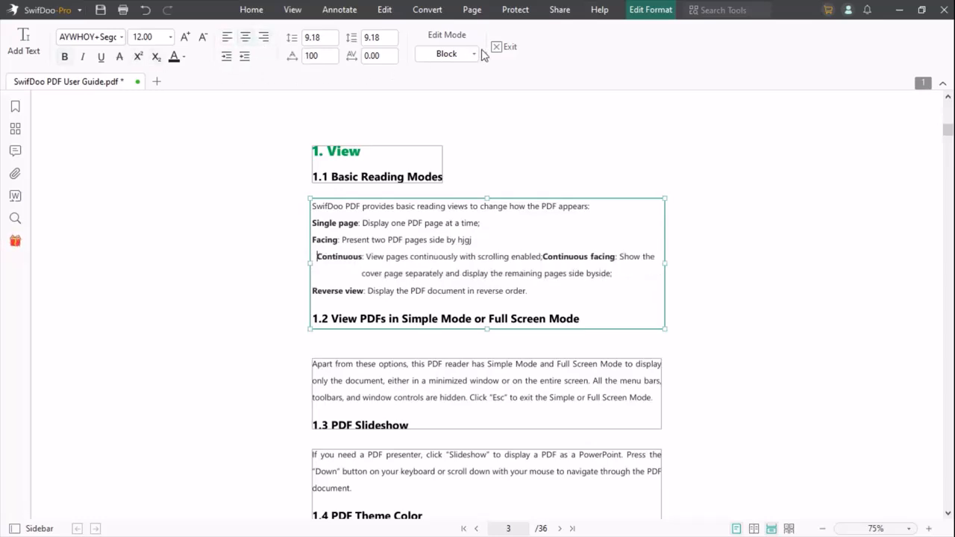
{"action": "left_click", "coordinate": [510, 47]}
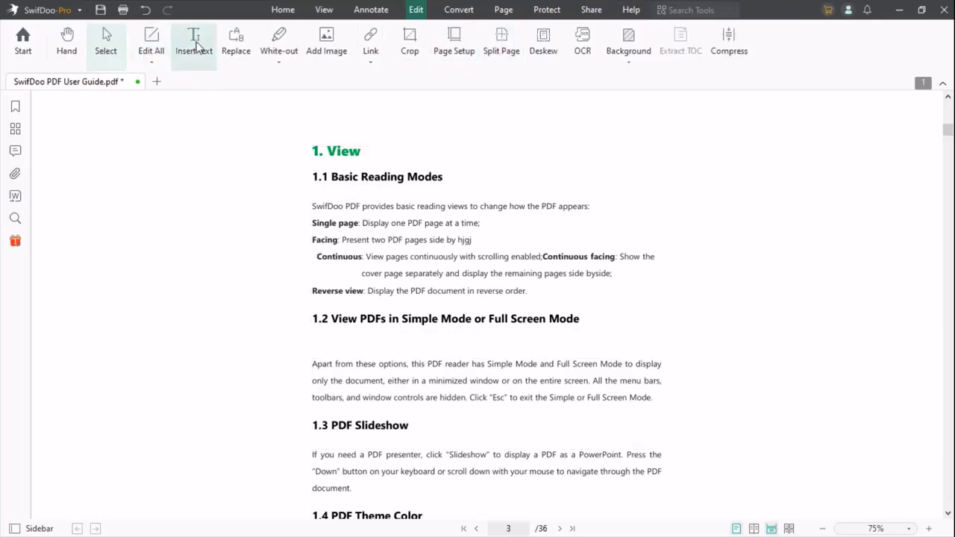
Insert the mind map image on page 7 via Edit > Add Image, browsing for the picture
{"action": "left_click", "coordinate": [194, 41]}
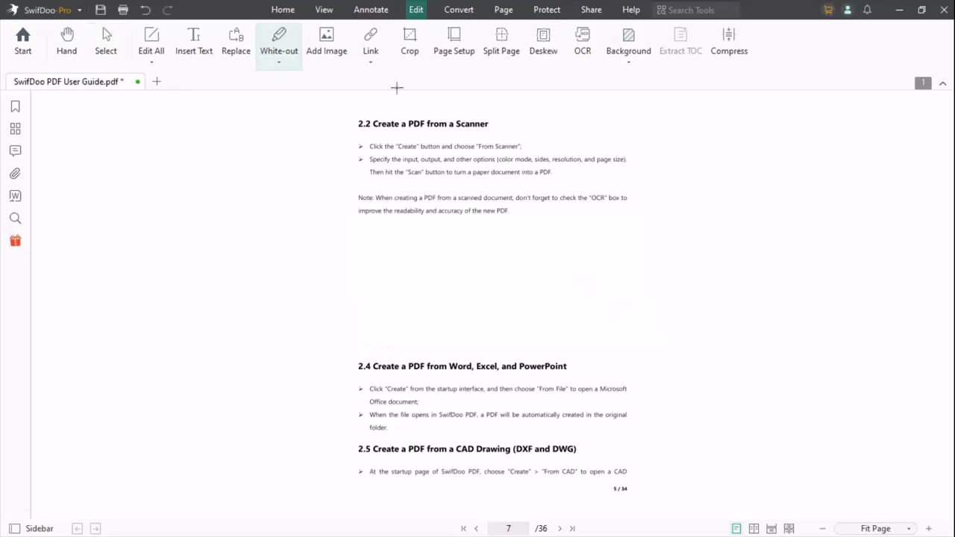
{"action": "left_click", "coordinate": [326, 42]}
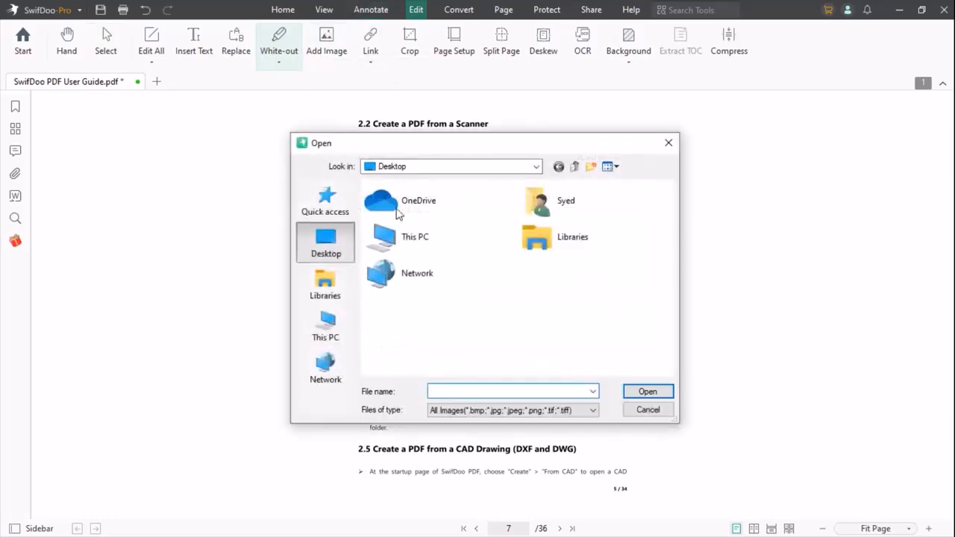
{"action": "left_click", "coordinate": [648, 409]}
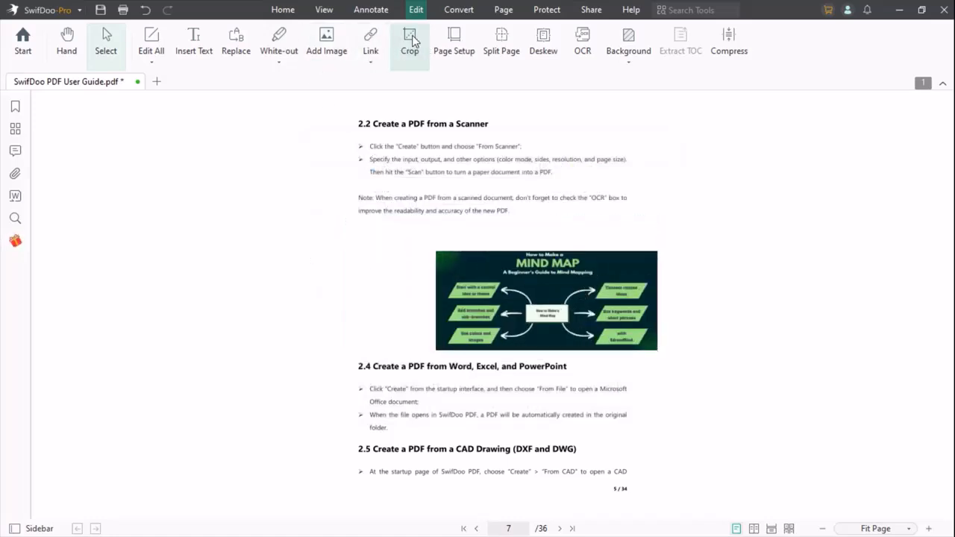
{"action": "mouse_move", "coordinate": [501, 37]}
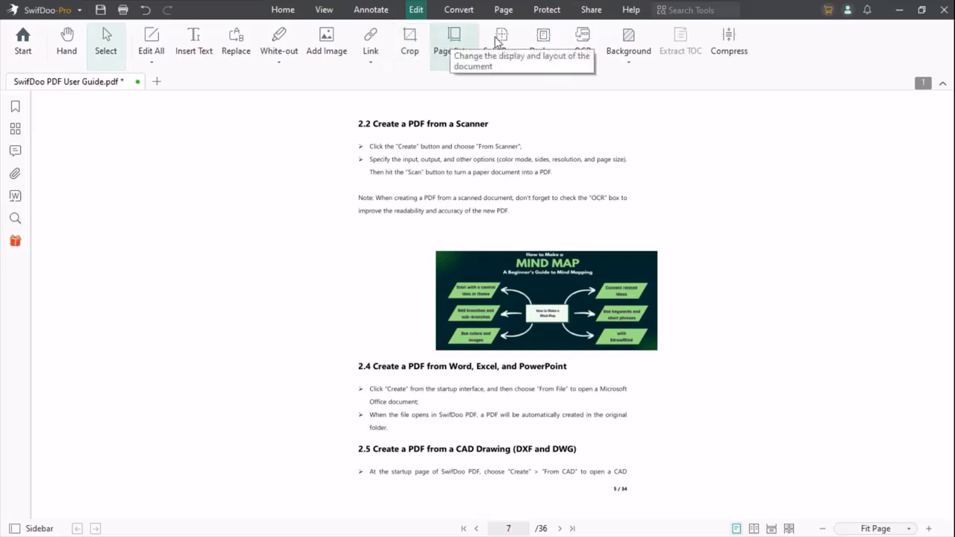
{"action": "mouse_move", "coordinate": [543, 75]}
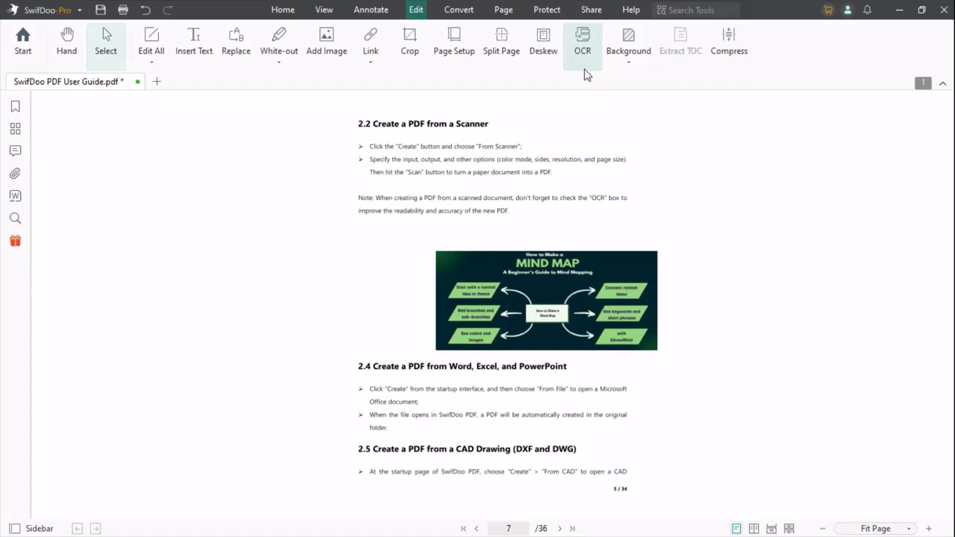
{"action": "mouse_move", "coordinate": [582, 38]}
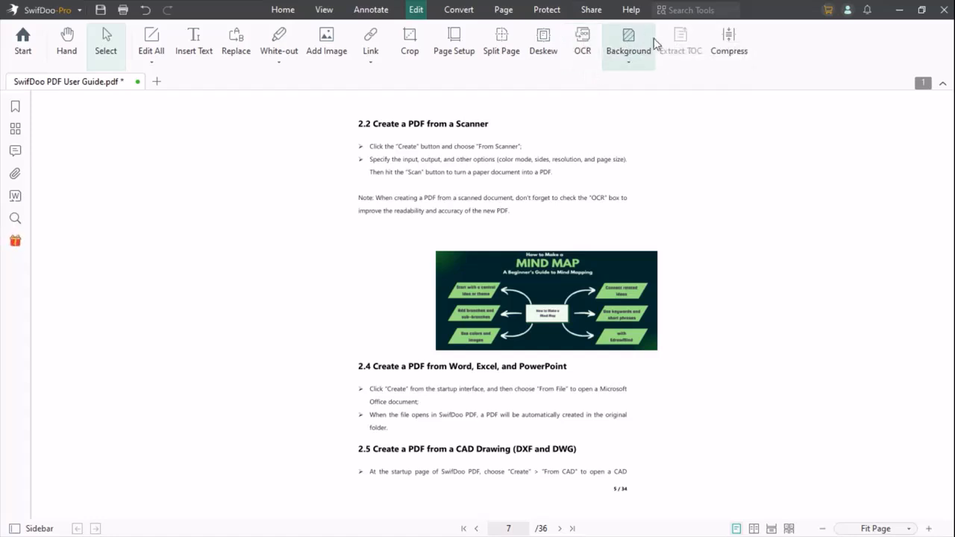
{"action": "mouse_move", "coordinate": [728, 37]}
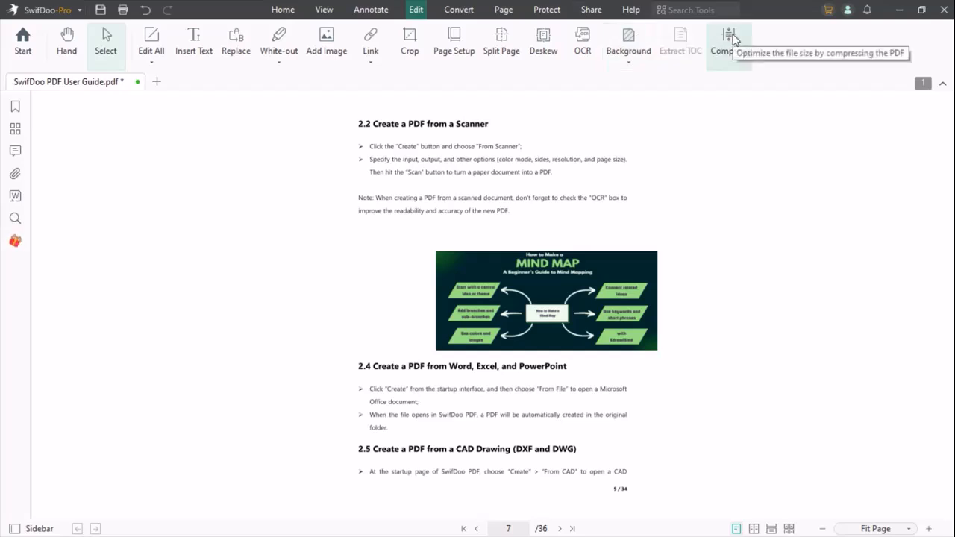
{"action": "mouse_move", "coordinate": [324, 9]}
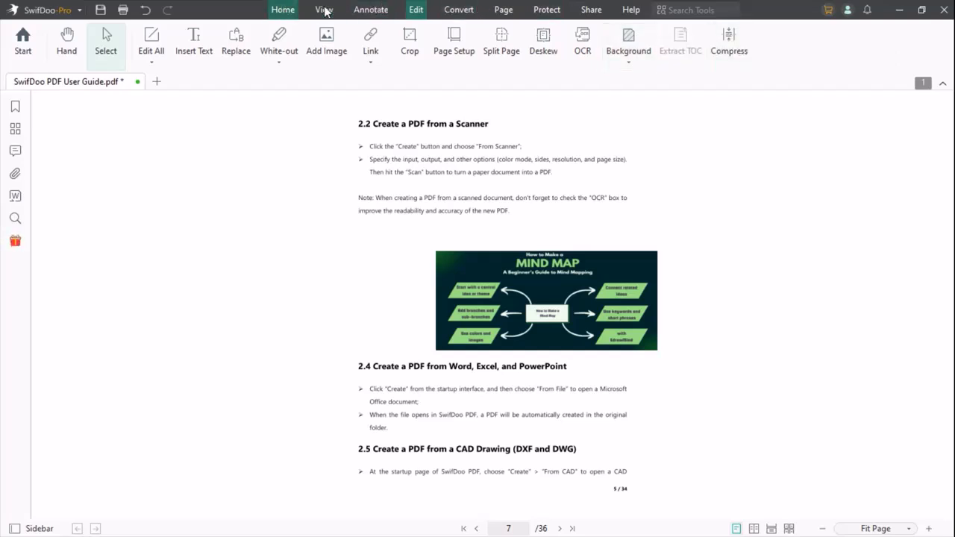
Show the View tools, inspecting the zoom and Theme dropdowns without changing them
{"action": "left_click", "coordinate": [324, 9]}
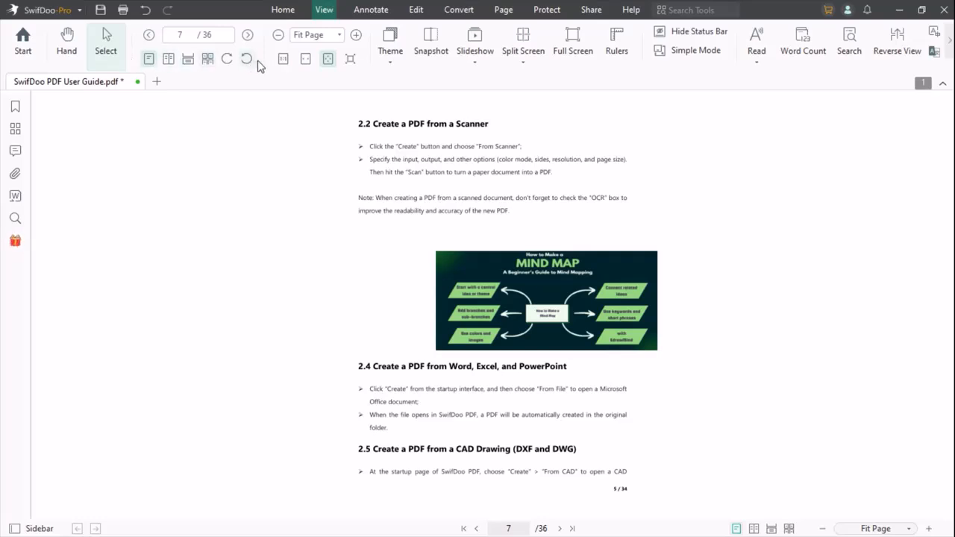
{"action": "left_click", "coordinate": [339, 35]}
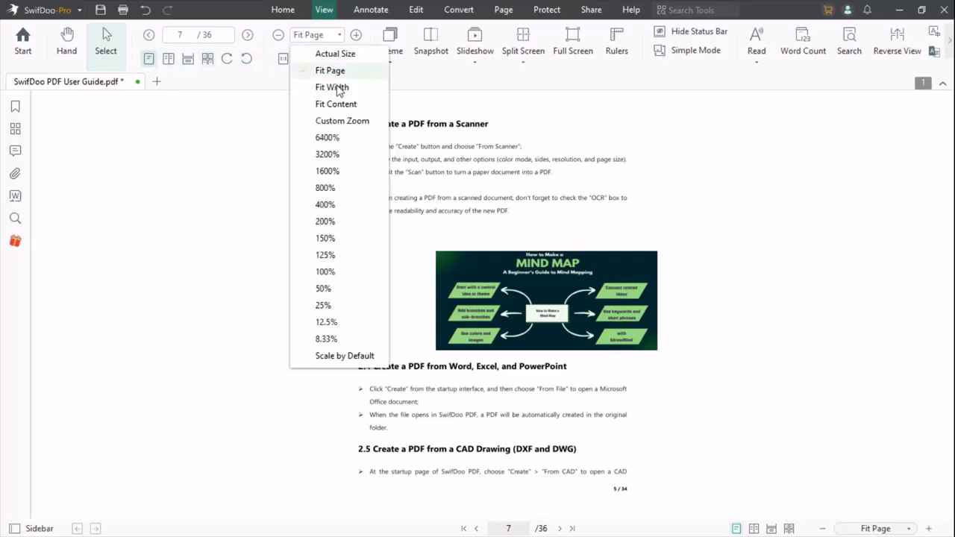
{"action": "mouse_move", "coordinate": [254, 192]}
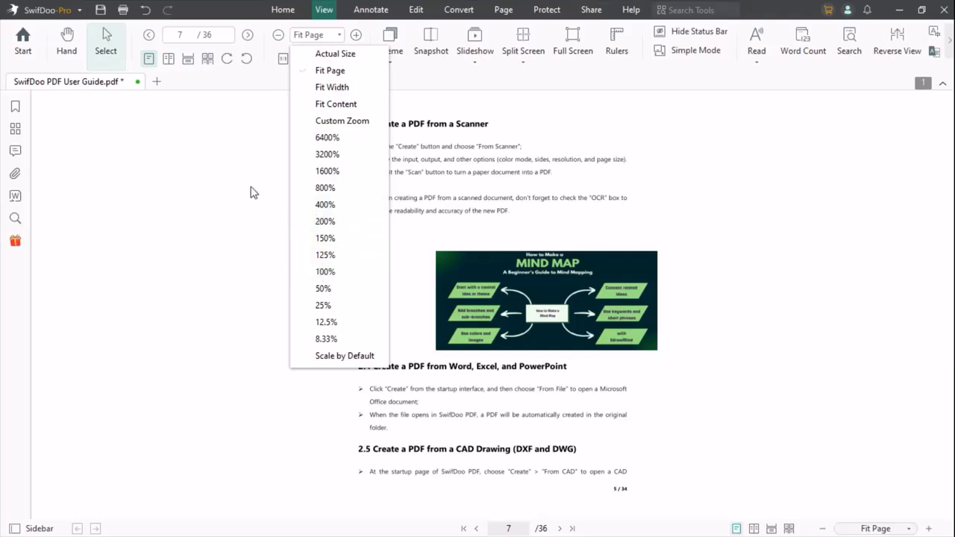
{"action": "left_click", "coordinate": [391, 42]}
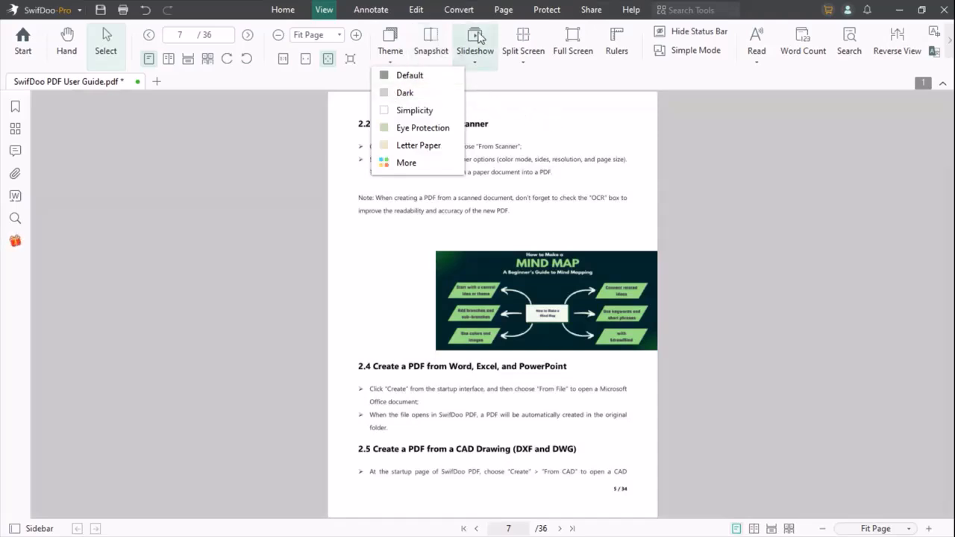
{"action": "left_click", "coordinate": [523, 42]}
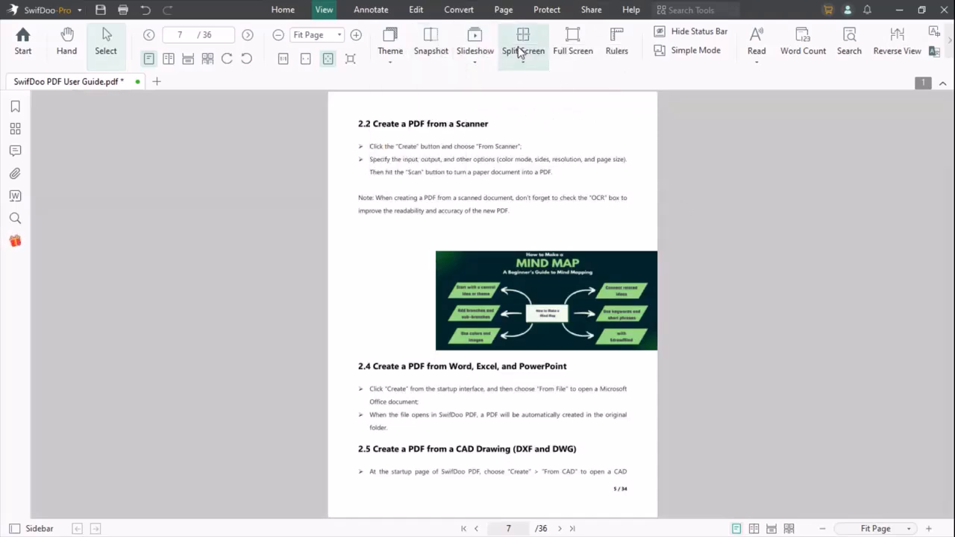
{"action": "mouse_move", "coordinate": [616, 42]}
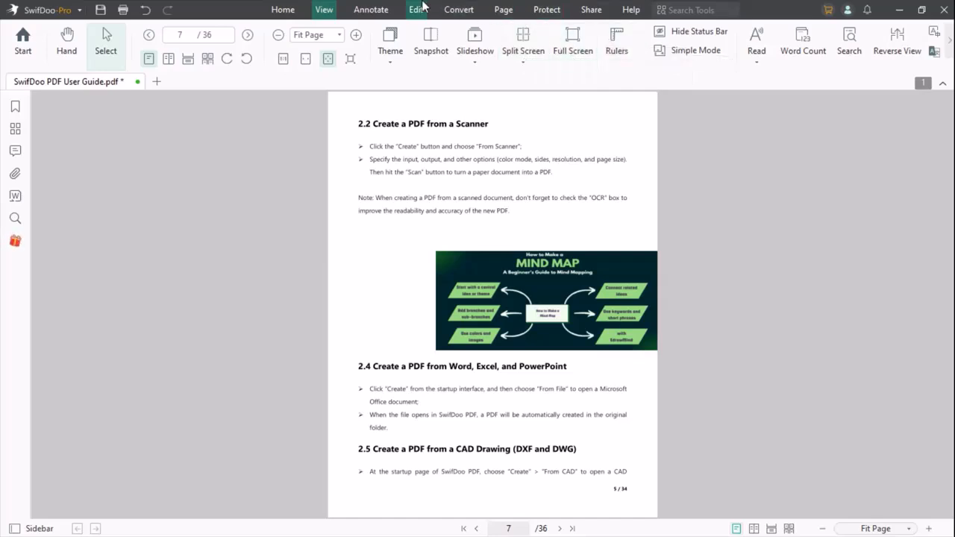
Highlight the '2.2 Create a PDF from a Scanner' heading and the scanner note paragraph in blue
{"action": "left_click", "coordinate": [370, 9]}
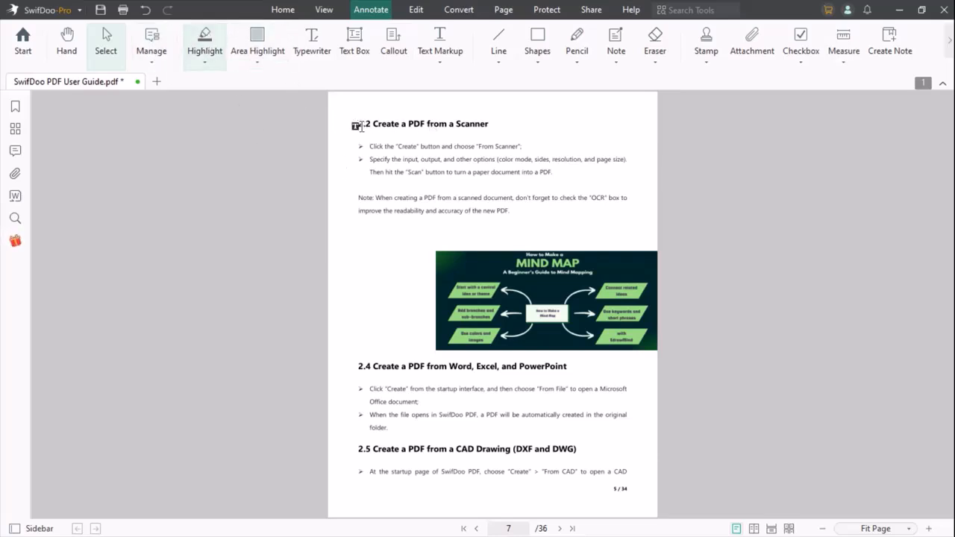
{"action": "left_click_drag", "start_coordinate": [360, 124], "coordinate": [471, 124]}
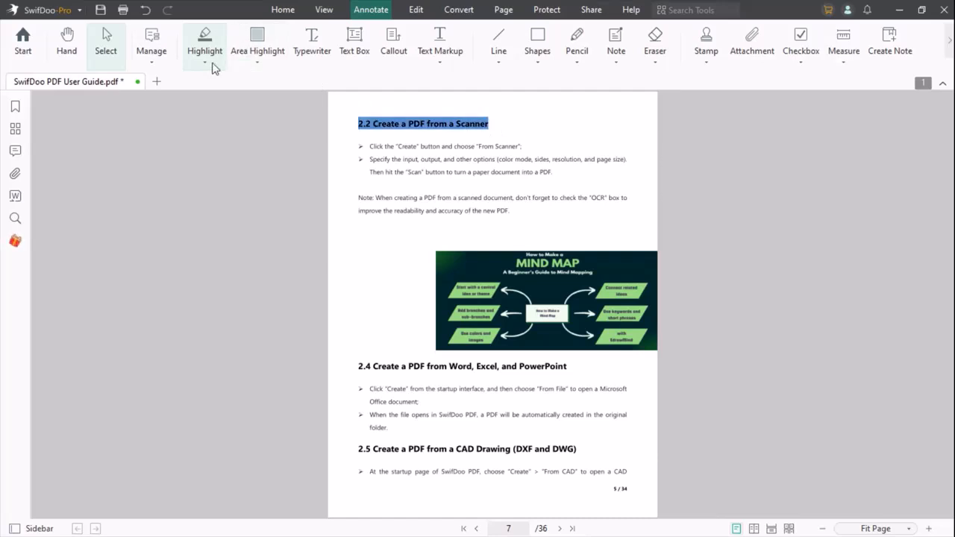
{"action": "mouse_move", "coordinate": [385, 364]}
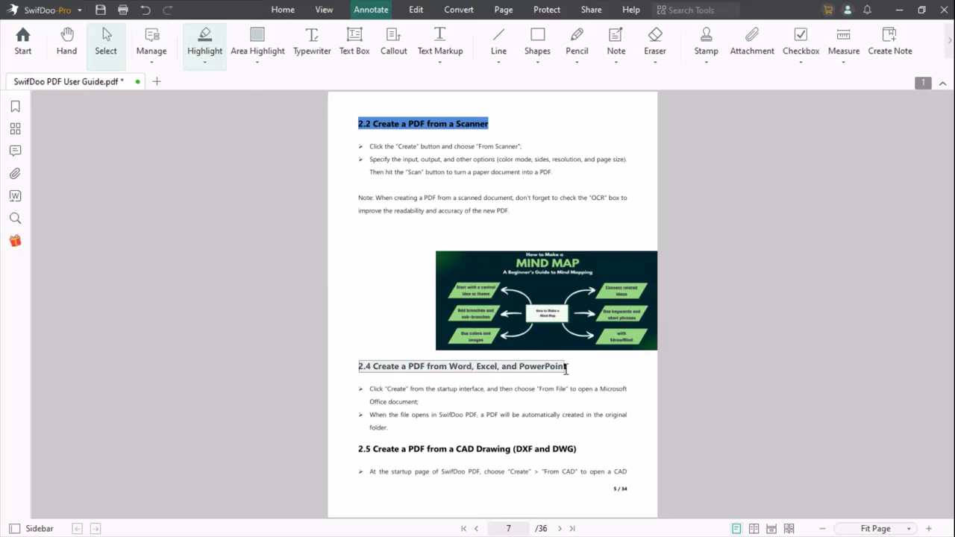
{"action": "double_click", "coordinate": [462, 367]}
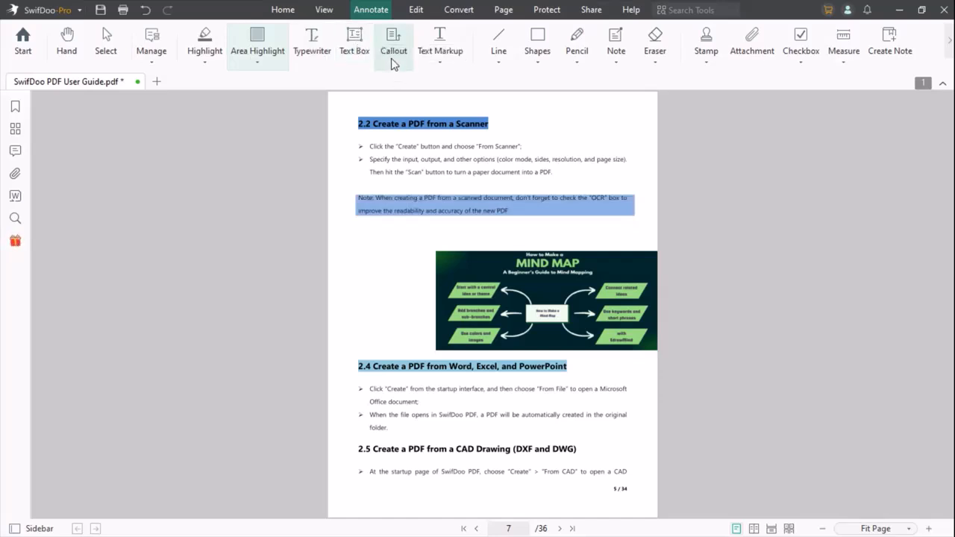
{"action": "mouse_move", "coordinate": [498, 45]}
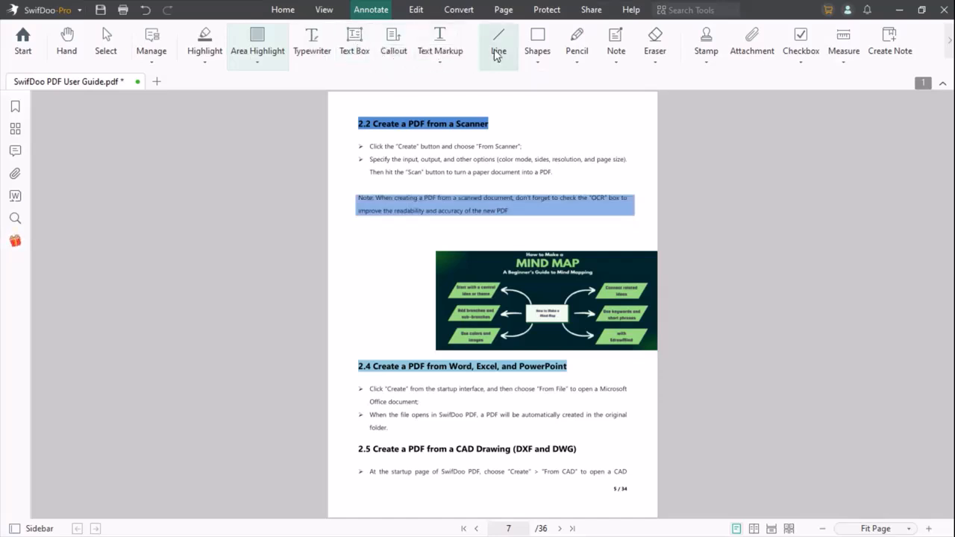
Draw a red rectangle around section 2.2 and red pencil marks around the mind map
{"action": "left_click", "coordinate": [537, 42]}
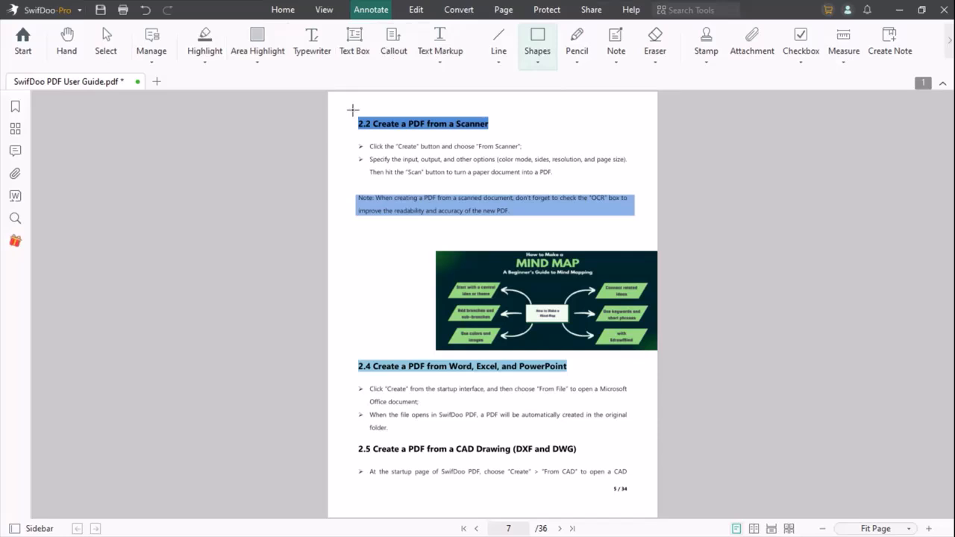
{"action": "left_click_drag", "start_coordinate": [352, 110], "coordinate": [618, 182]}
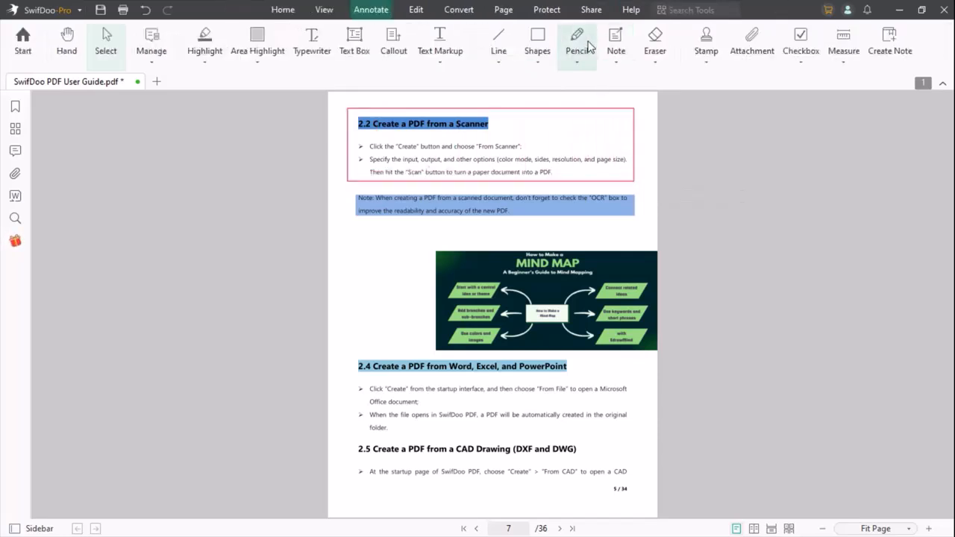
{"action": "left_click_drag", "start_coordinate": [409, 239], "coordinate": [663, 237]}
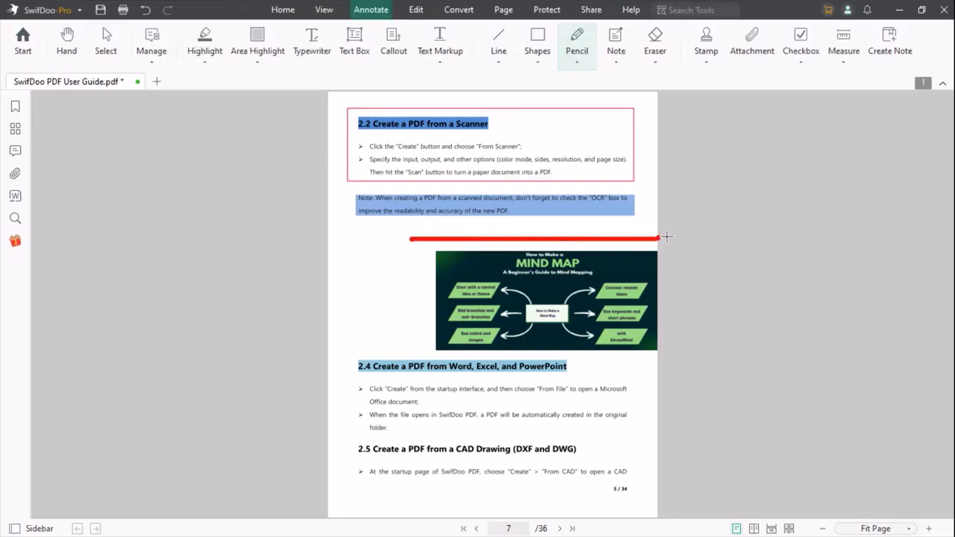
{"action": "left_click_drag", "start_coordinate": [664, 237], "coordinate": [415, 357]}
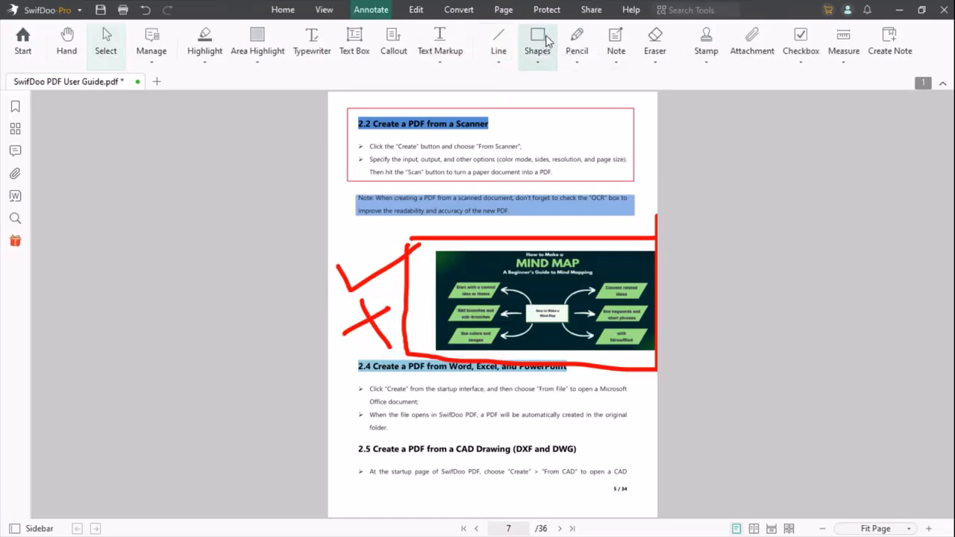
{"action": "mouse_move", "coordinate": [654, 42]}
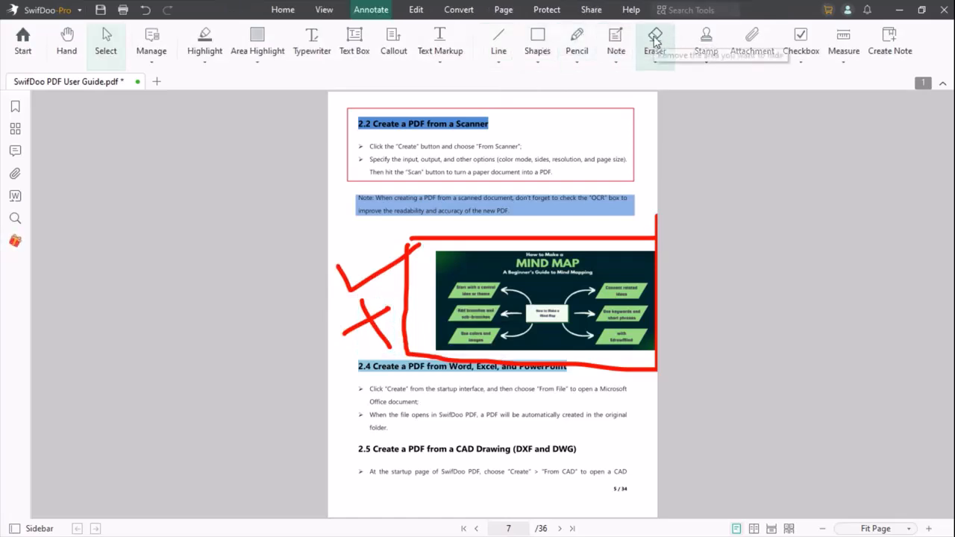
Place an APPROVED stamp near the 2.5 CAD drawing heading
{"action": "left_click", "coordinate": [704, 42]}
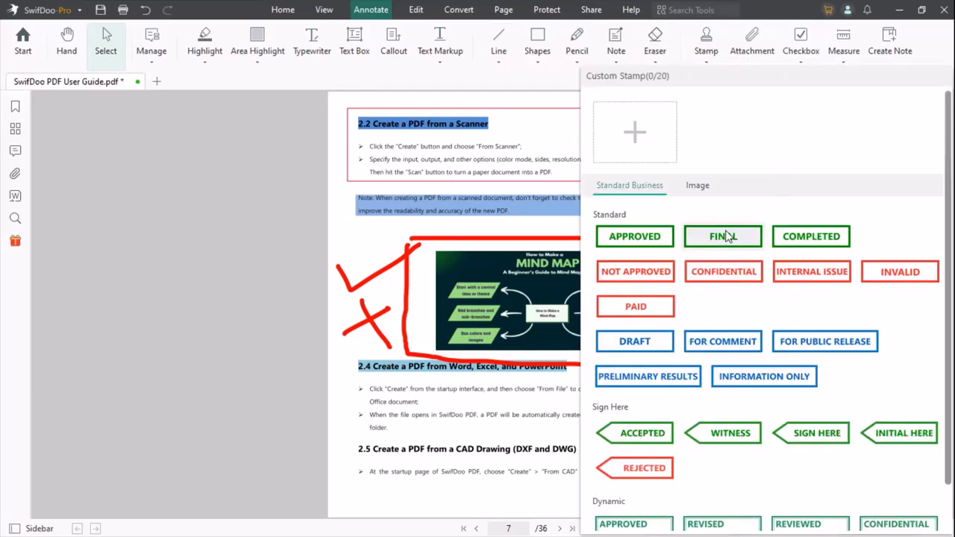
{"action": "left_click", "coordinate": [635, 235]}
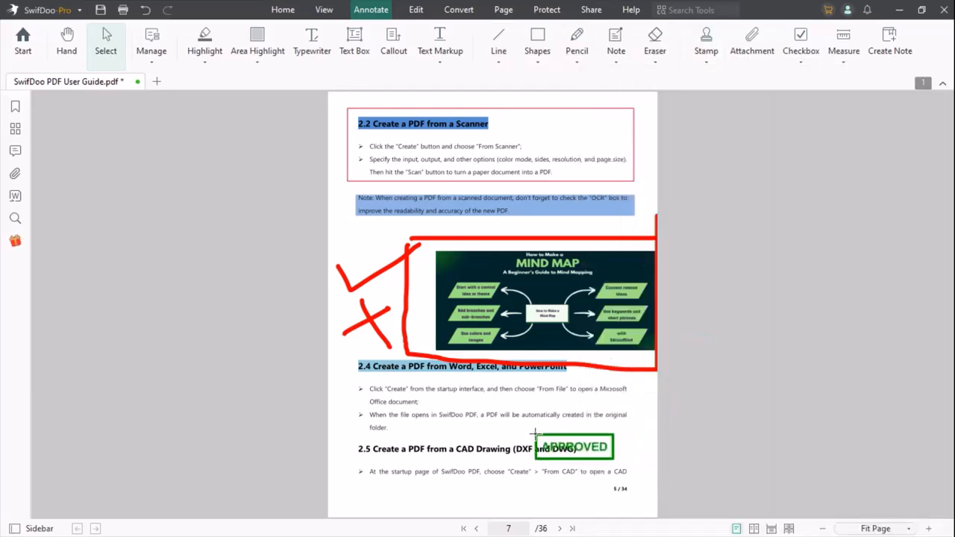
{"action": "left_click", "coordinate": [753, 37]}
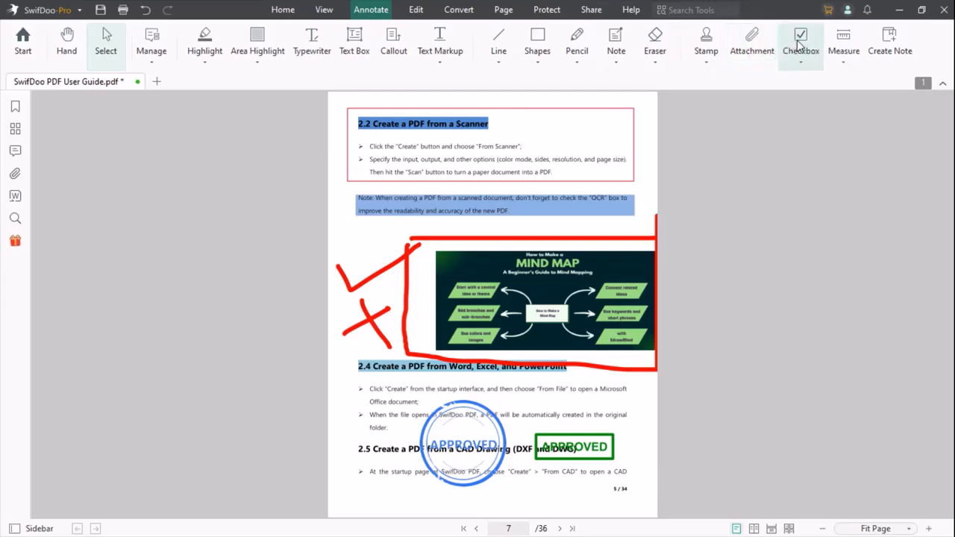
{"action": "mouse_move", "coordinate": [843, 45]}
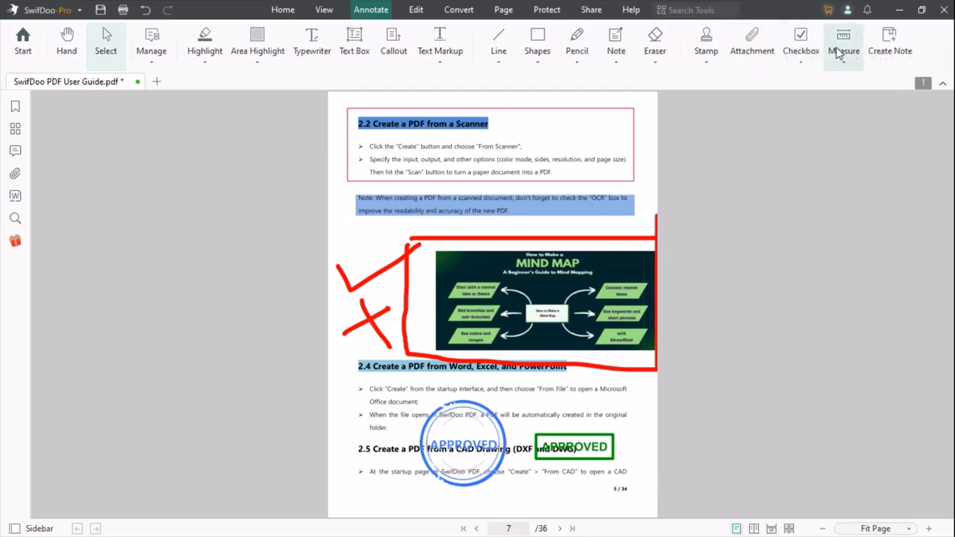
Show the Edit, Page and Protect toolbars in turn
{"action": "left_click", "coordinate": [415, 9]}
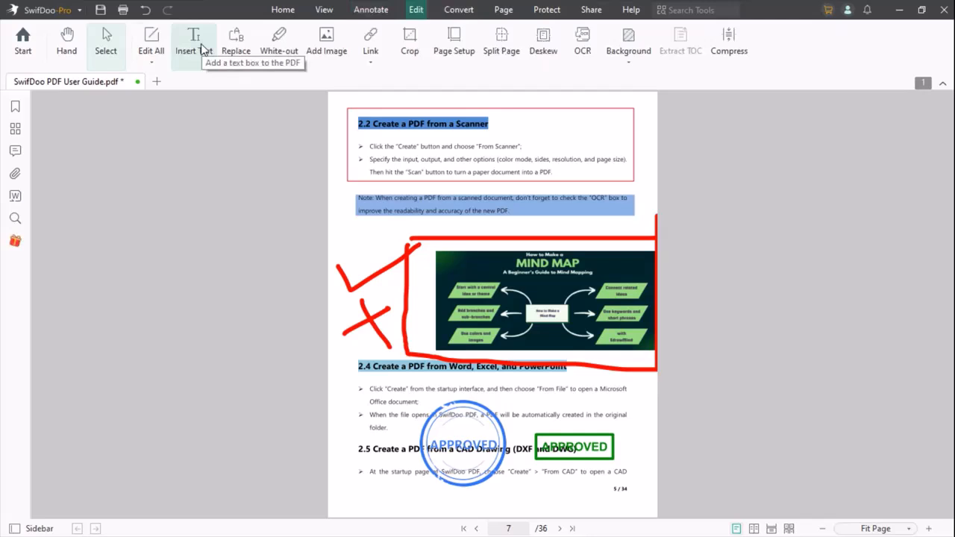
{"action": "left_click", "coordinate": [503, 9]}
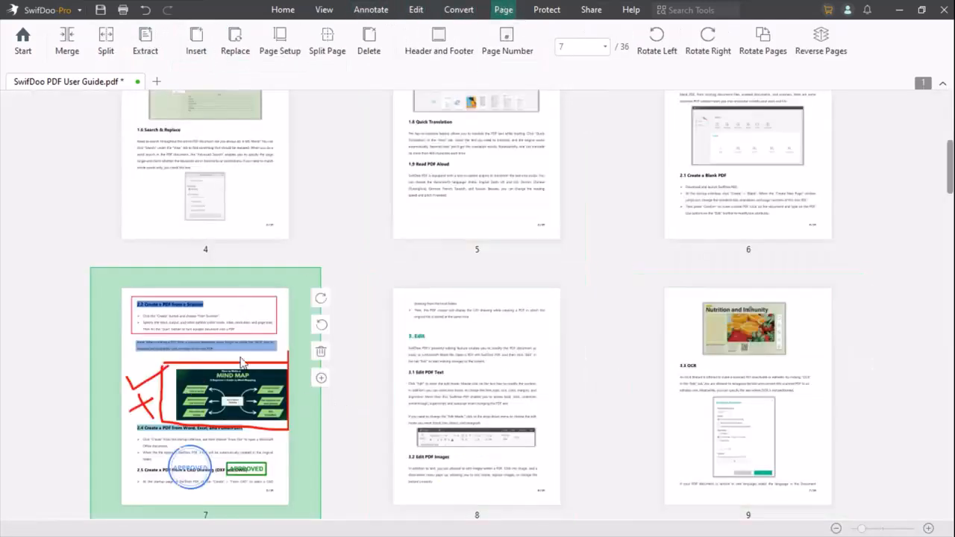
{"action": "left_click", "coordinate": [546, 9]}
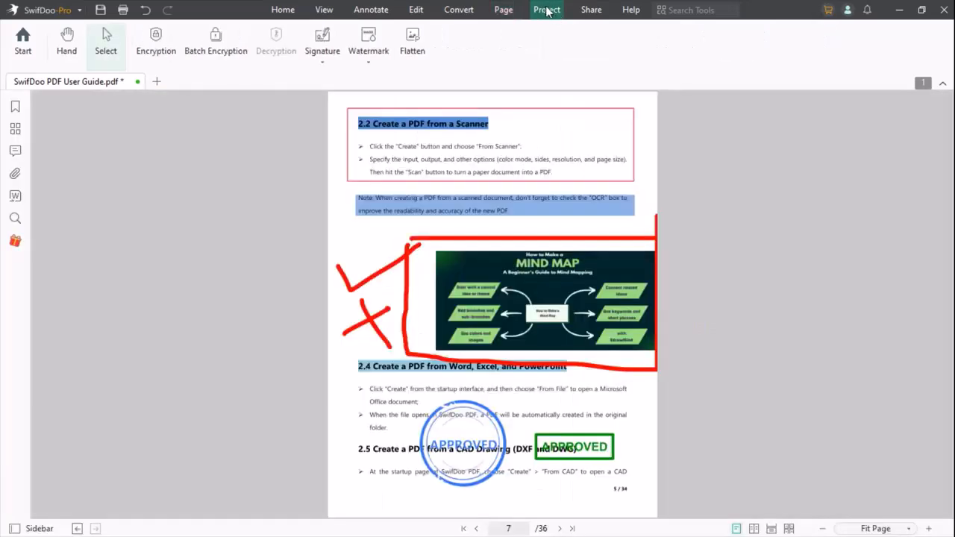
{"action": "left_click", "coordinate": [155, 42]}
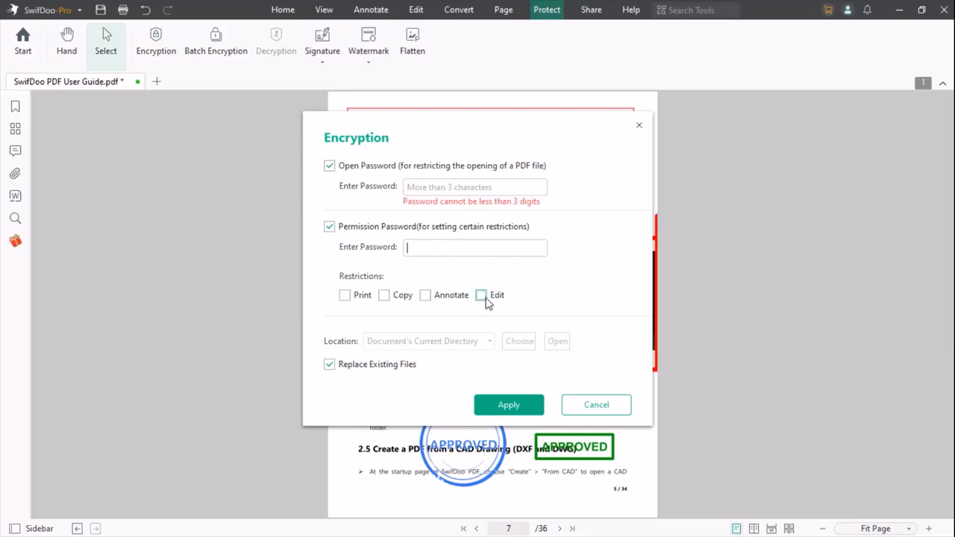
{"action": "left_click", "coordinate": [480, 296]}
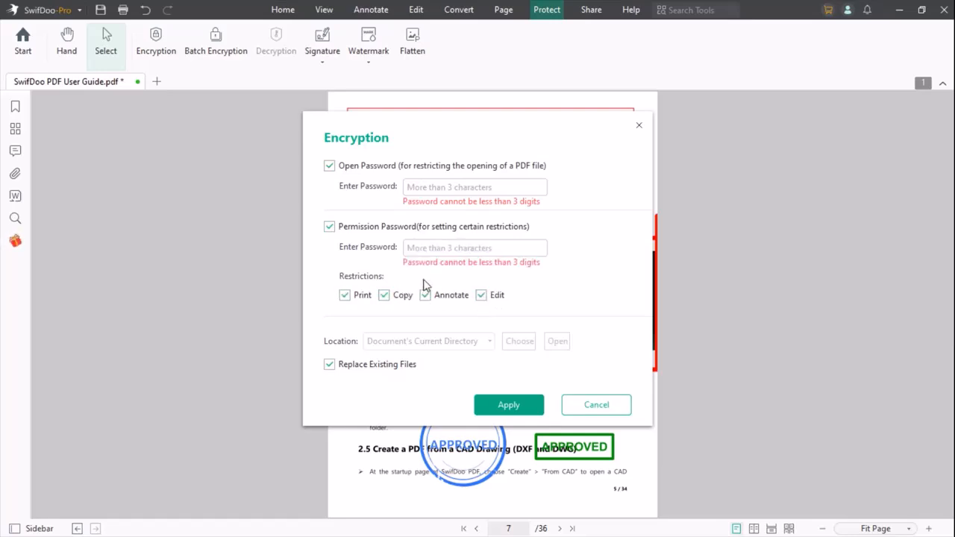
{"action": "left_click", "coordinate": [322, 42]}
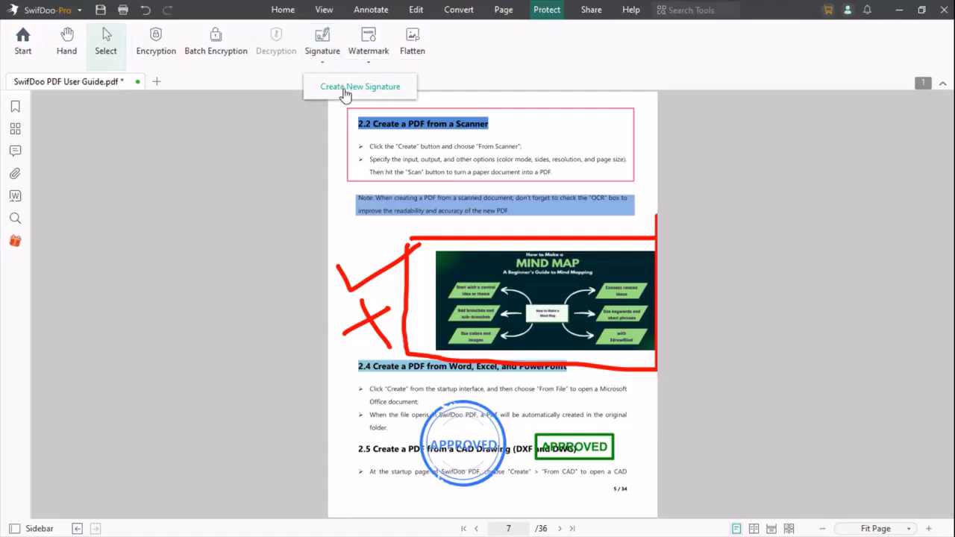
Create a new signature via Protect > Signature, draw it by hand in the Handwriting mode and confirm it
{"action": "left_click", "coordinate": [359, 86]}
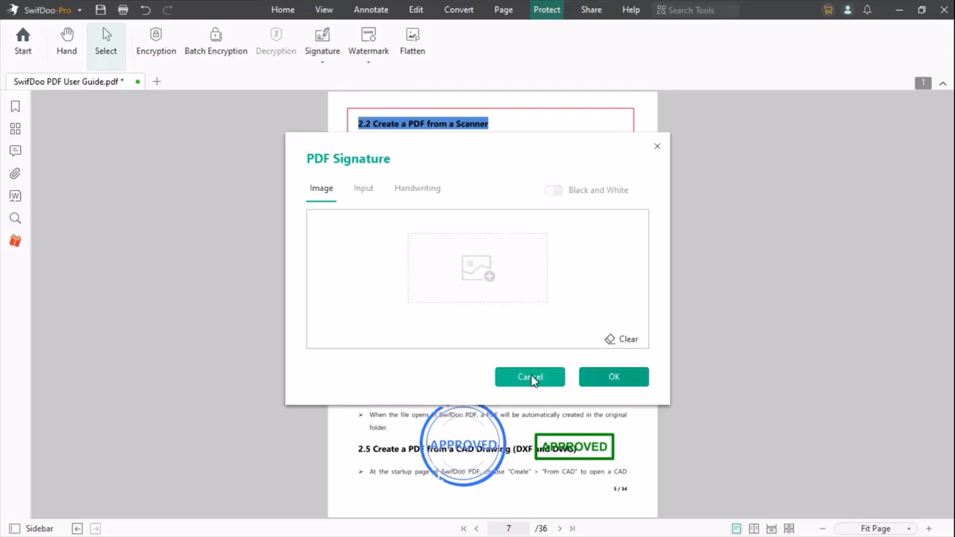
{"action": "left_click", "coordinate": [363, 188]}
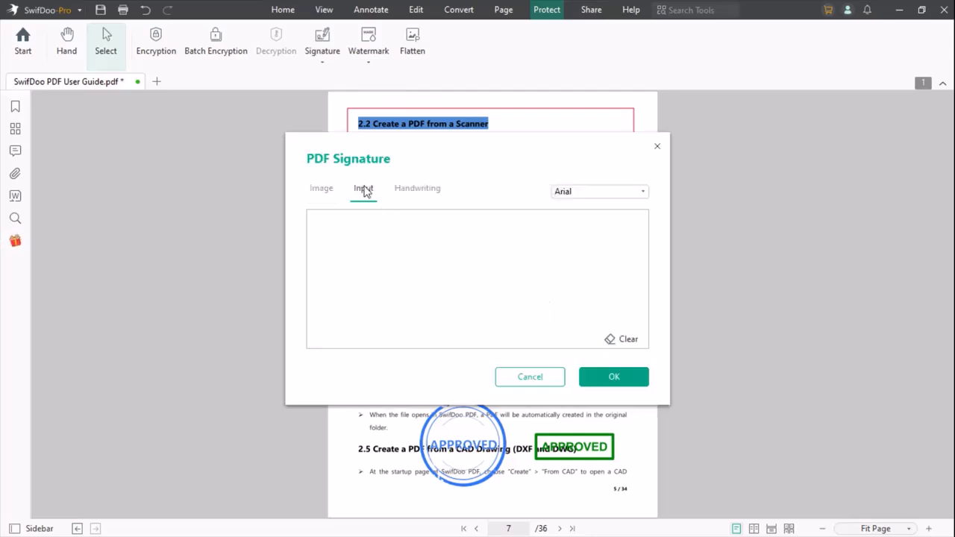
{"action": "left_click", "coordinate": [418, 188]}
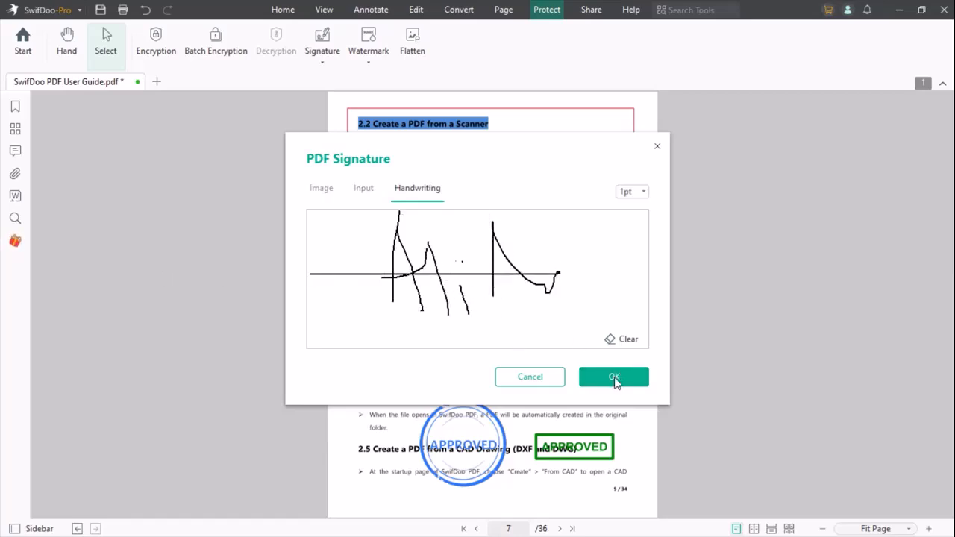
{"action": "left_click", "coordinate": [613, 376]}
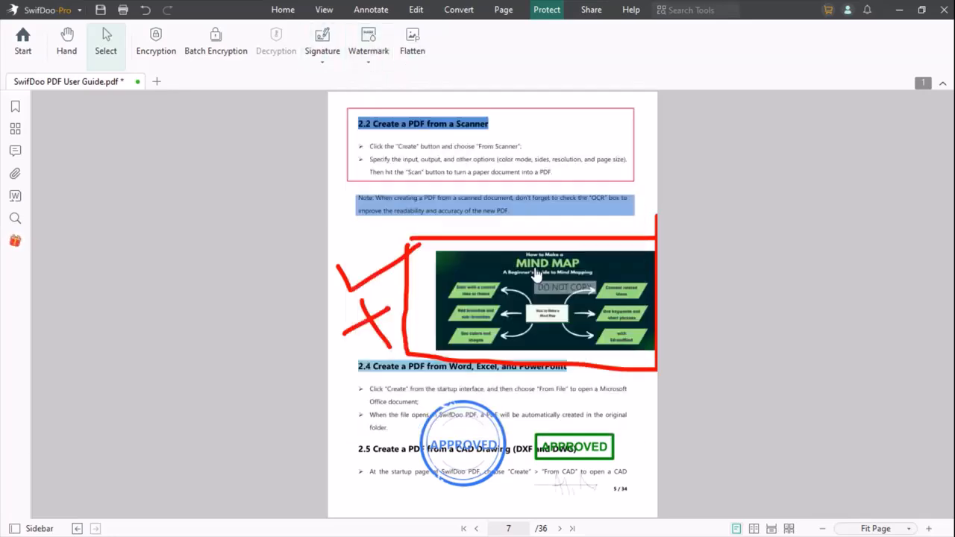
Show the Share options: Send to Email, Dropbox and Google Drive
{"action": "left_click", "coordinate": [591, 9]}
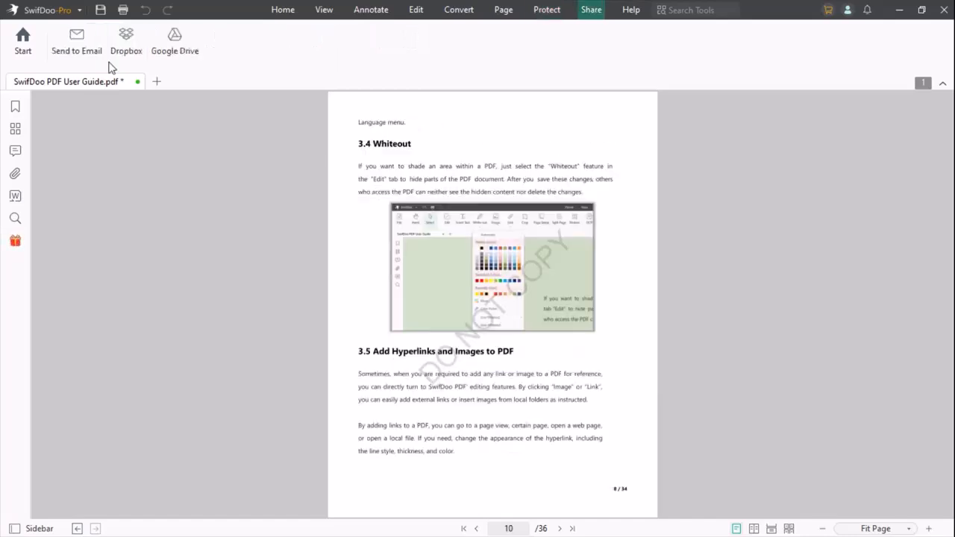
{"action": "mouse_move", "coordinate": [102, 63]}
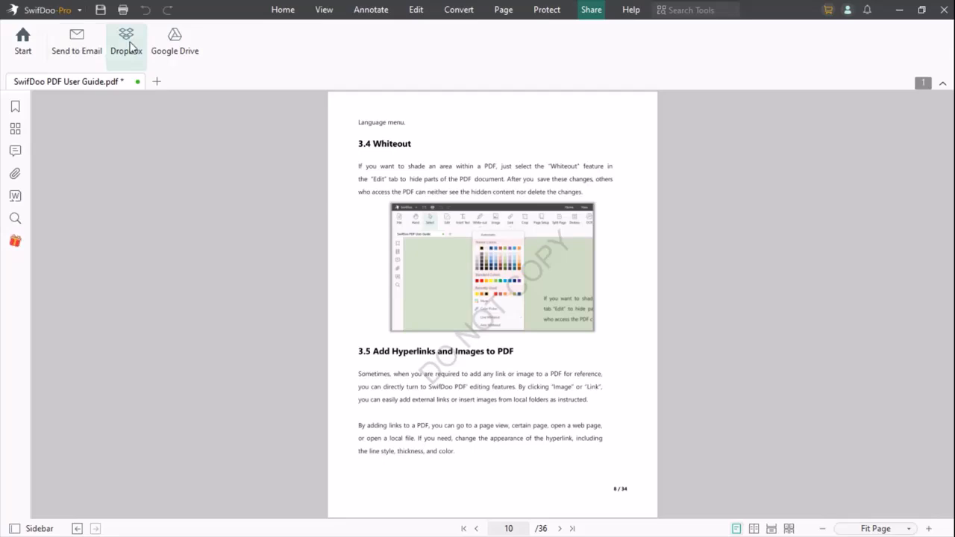
{"action": "mouse_move", "coordinate": [48, 72]}
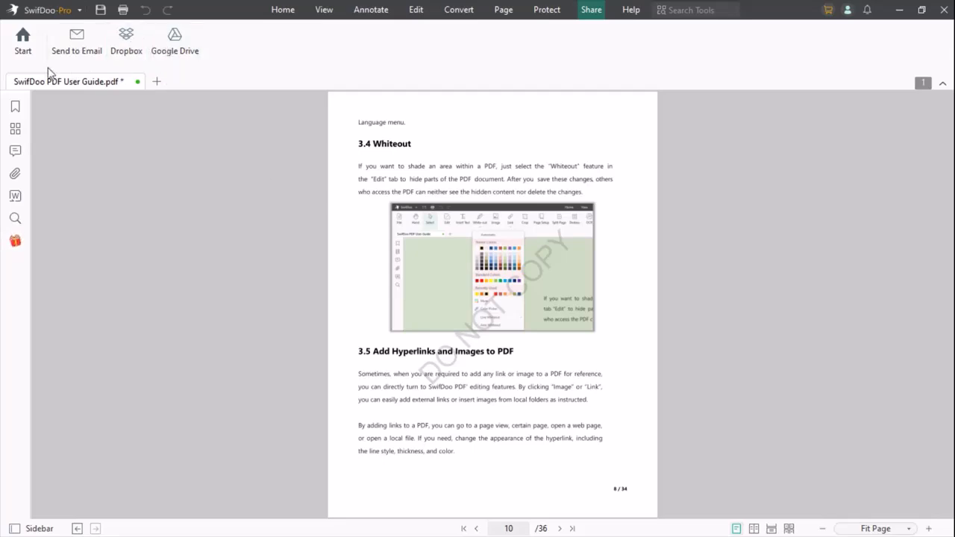